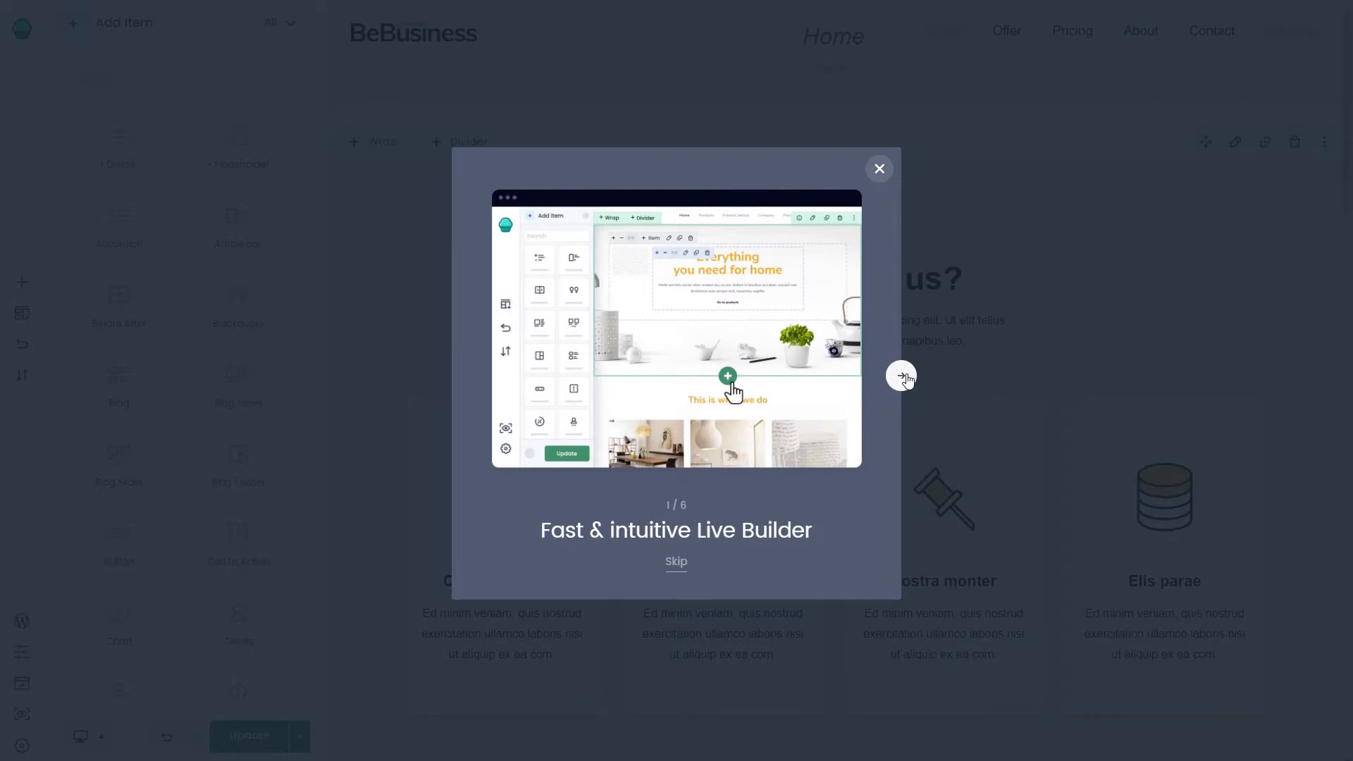
Step: Skip past the welcome slide, close the intro tour, and scroll the BeBusiness home page
click(902, 375)
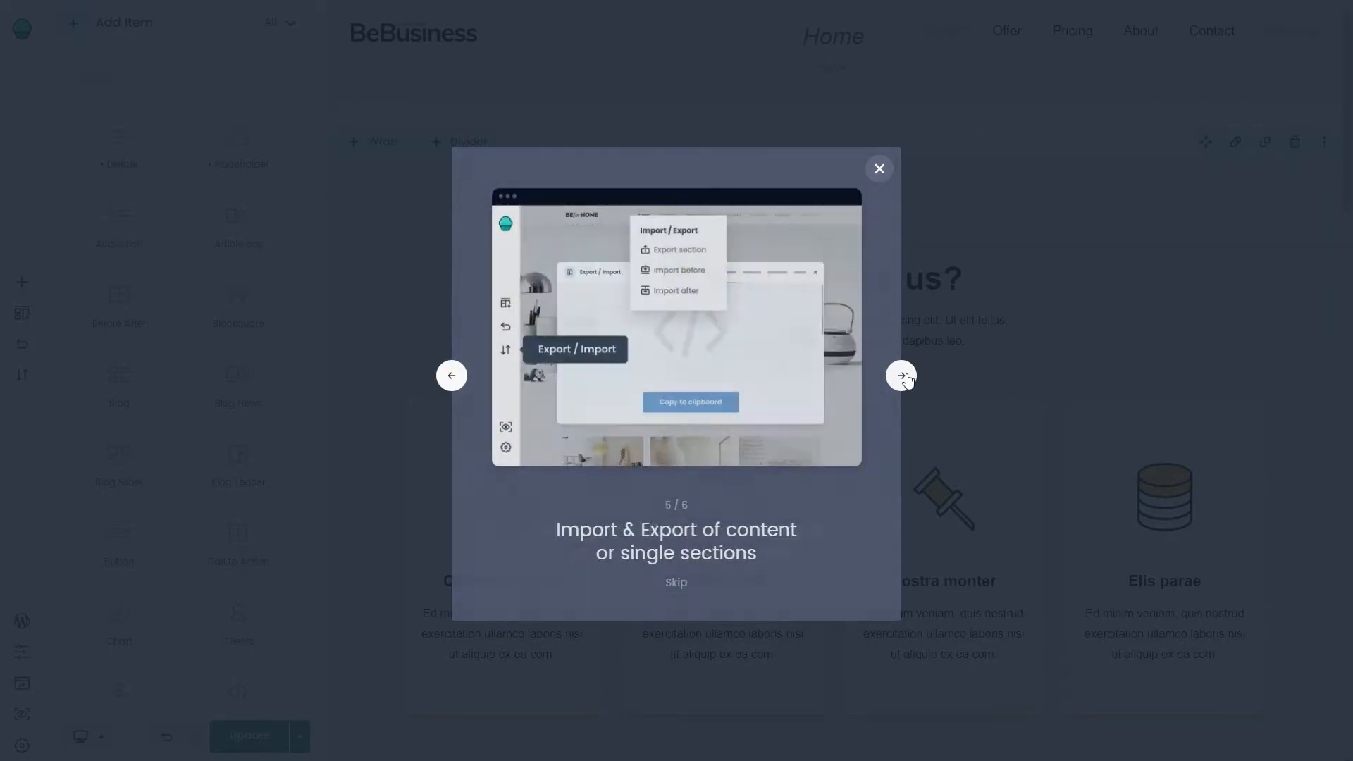
click(879, 168)
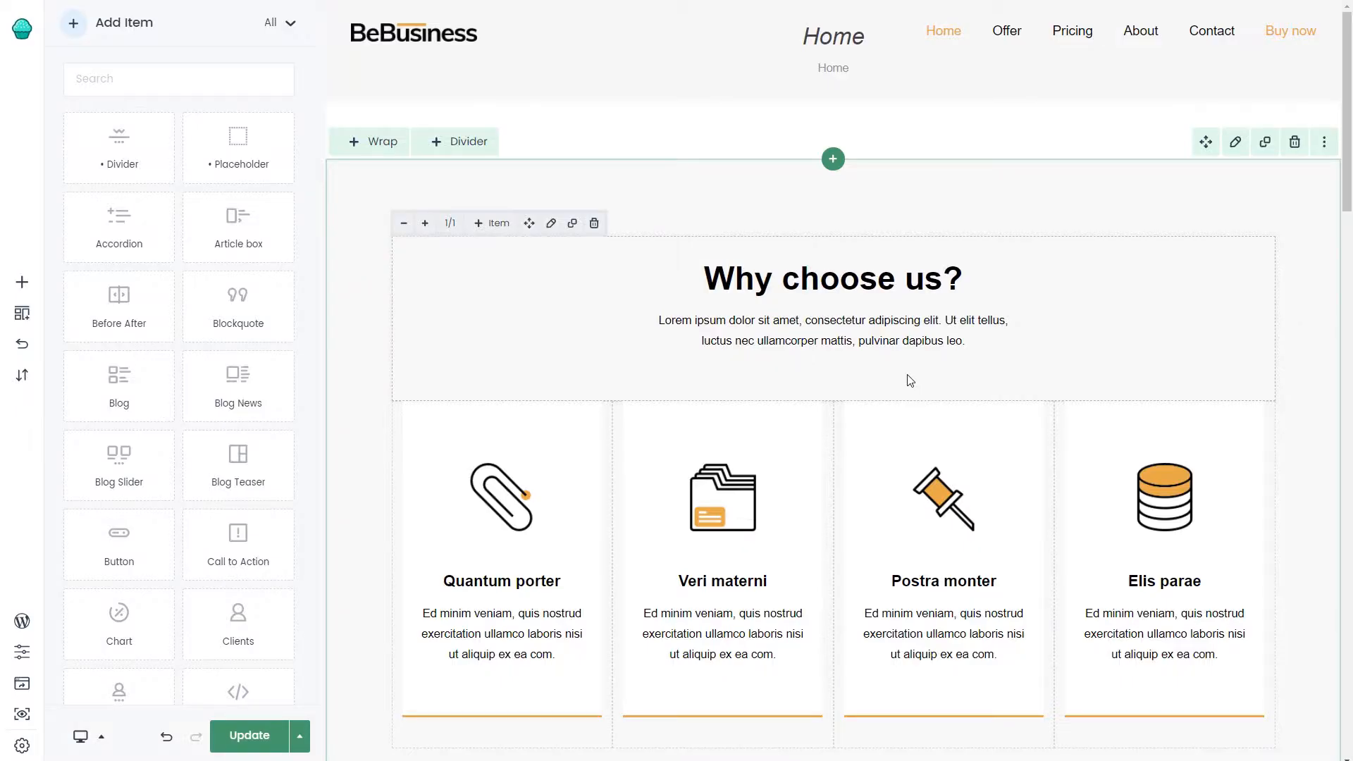
scroll(down, 3)
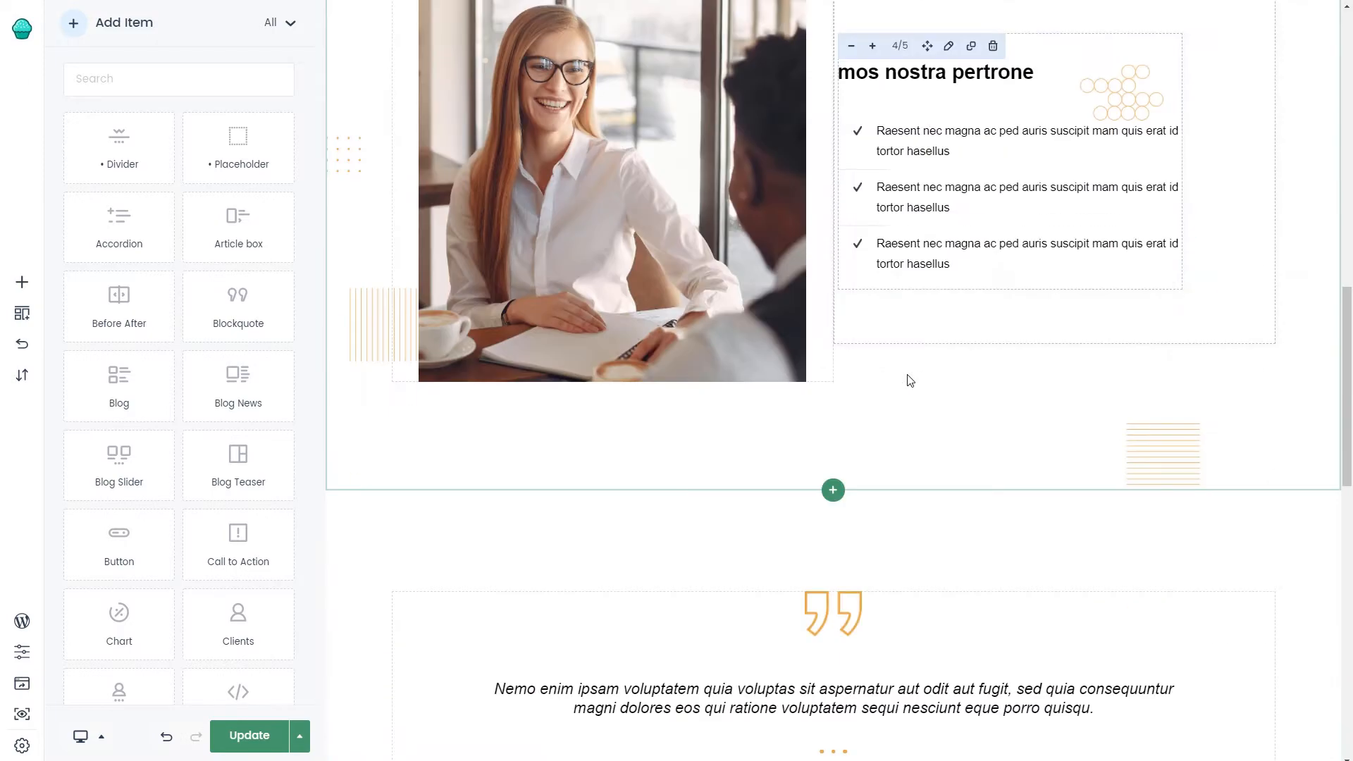
scroll(down, 3)
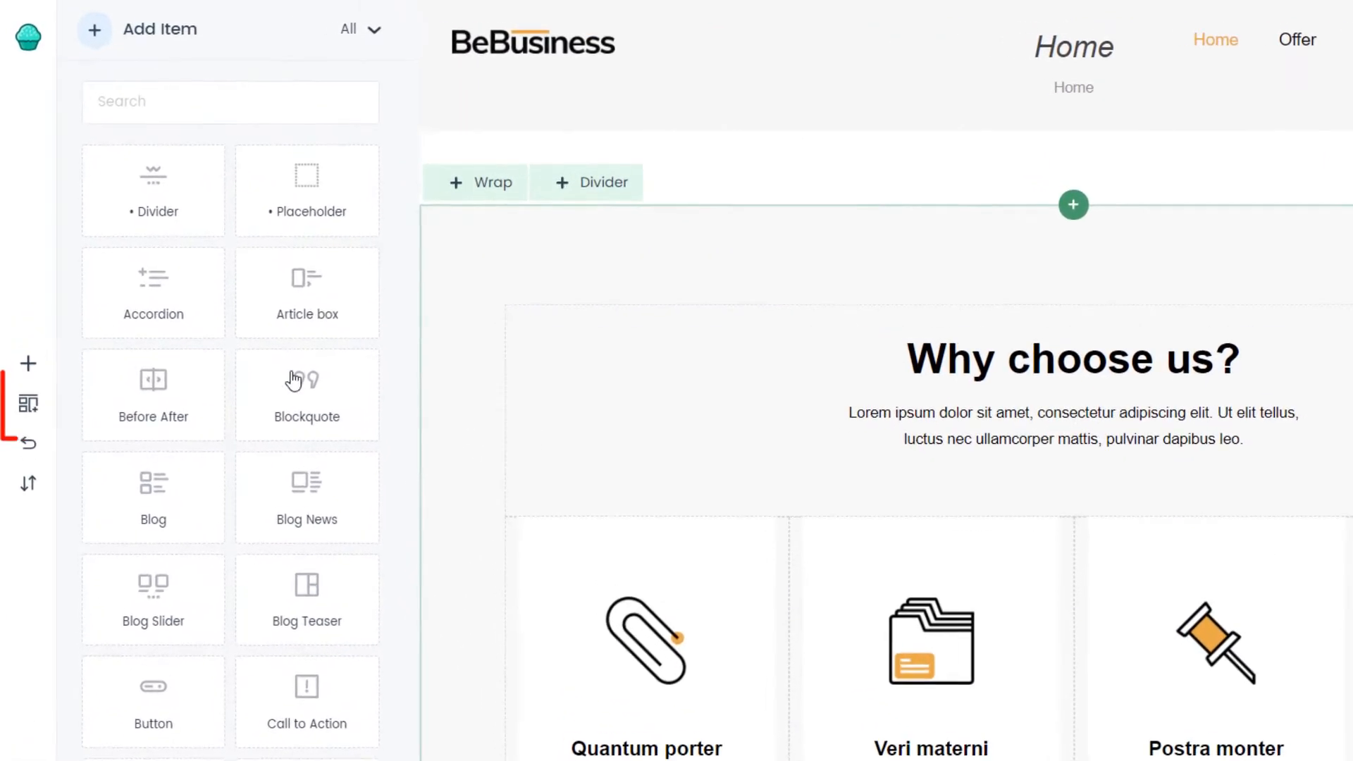
Step: Browse the Sections Library filtered to the Misc category to find the team section
click(28, 406)
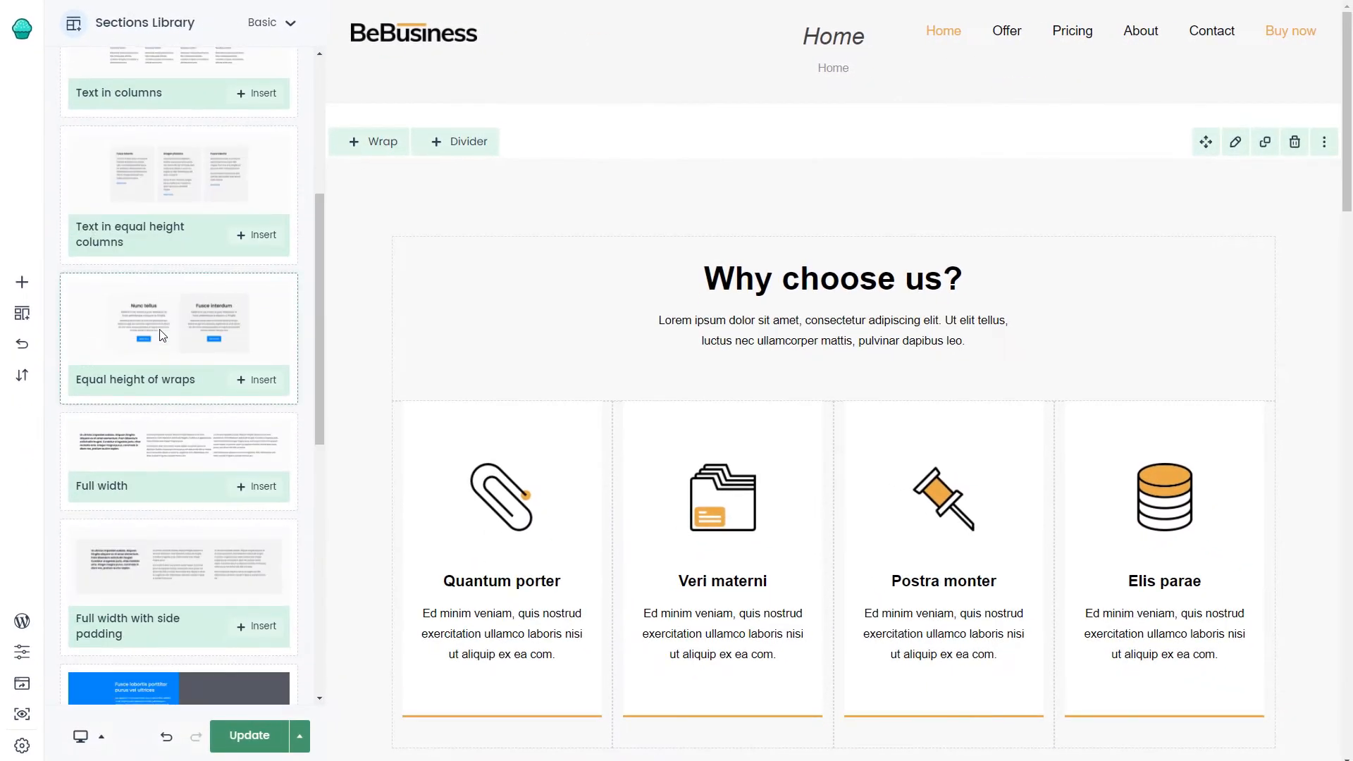
scroll(down, 3)
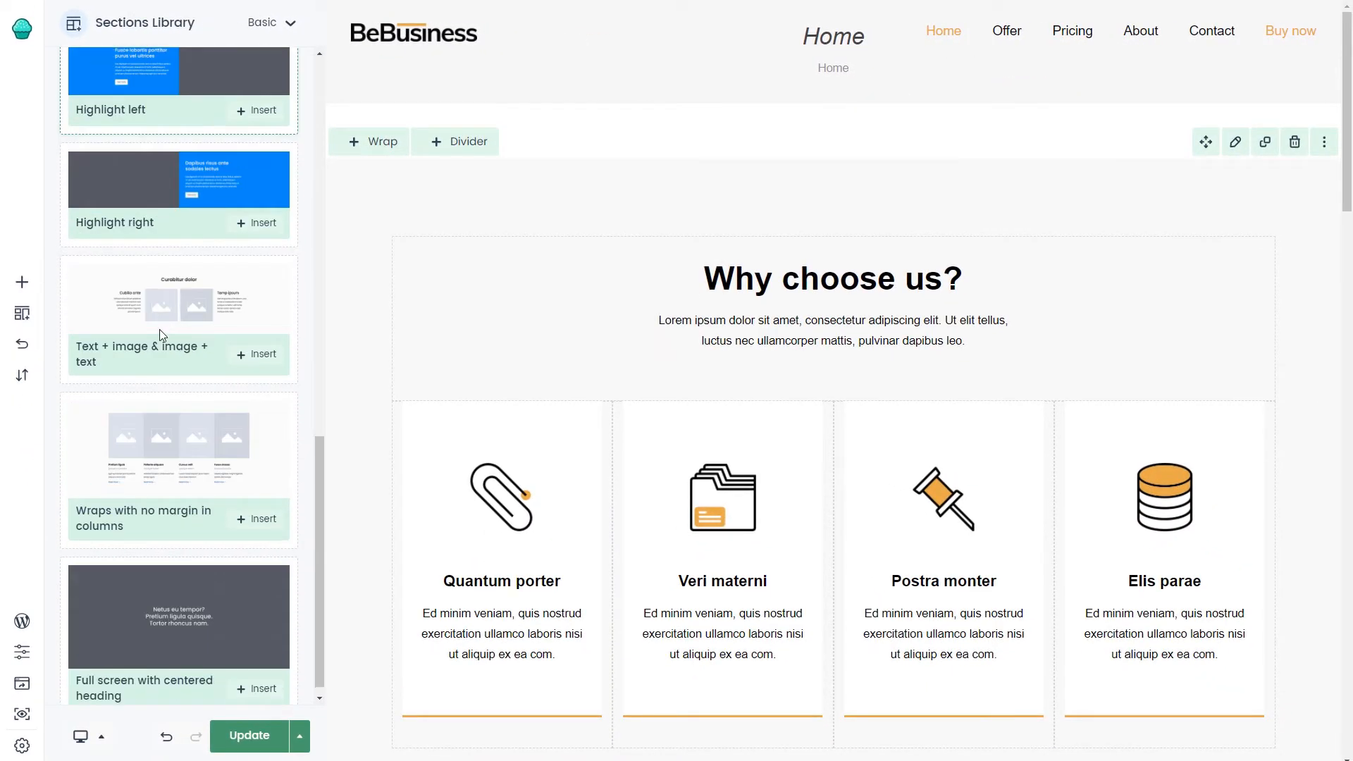
scroll(down, 3)
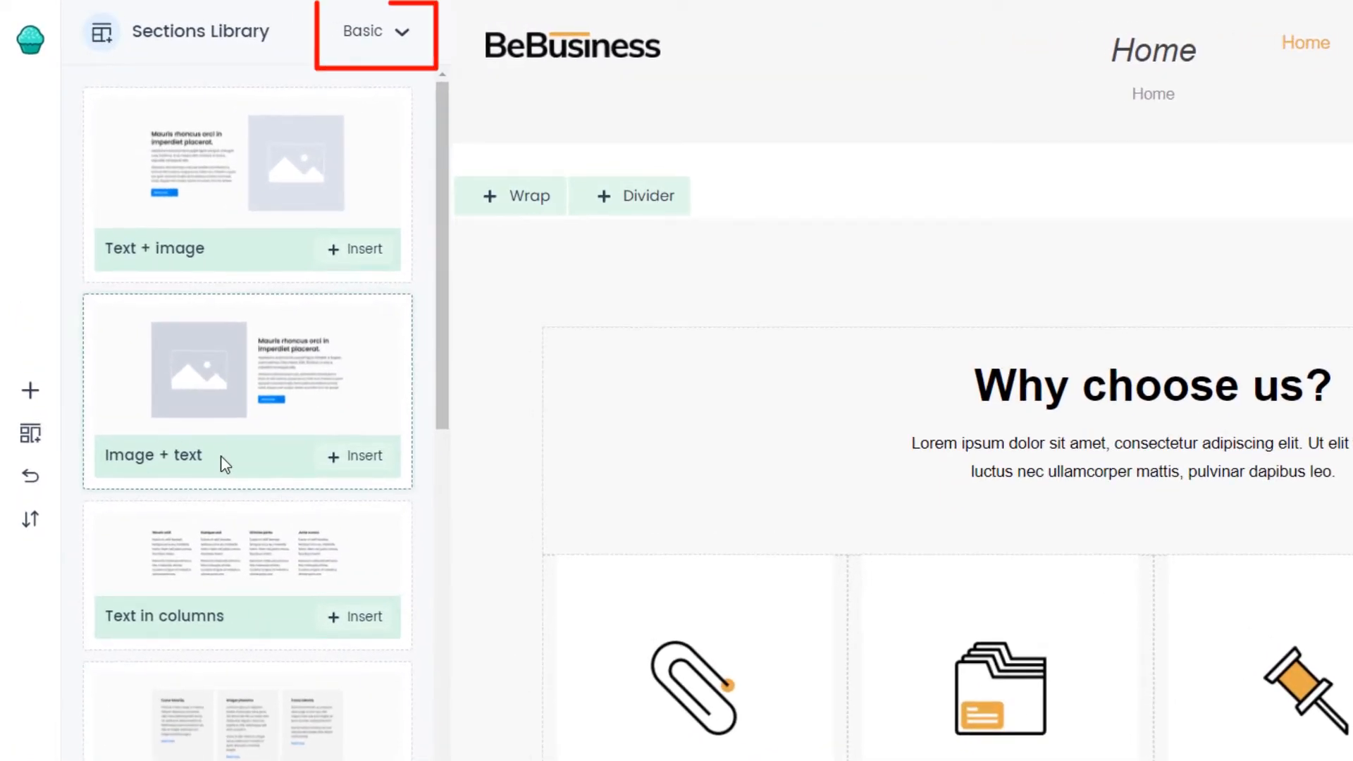
click(377, 31)
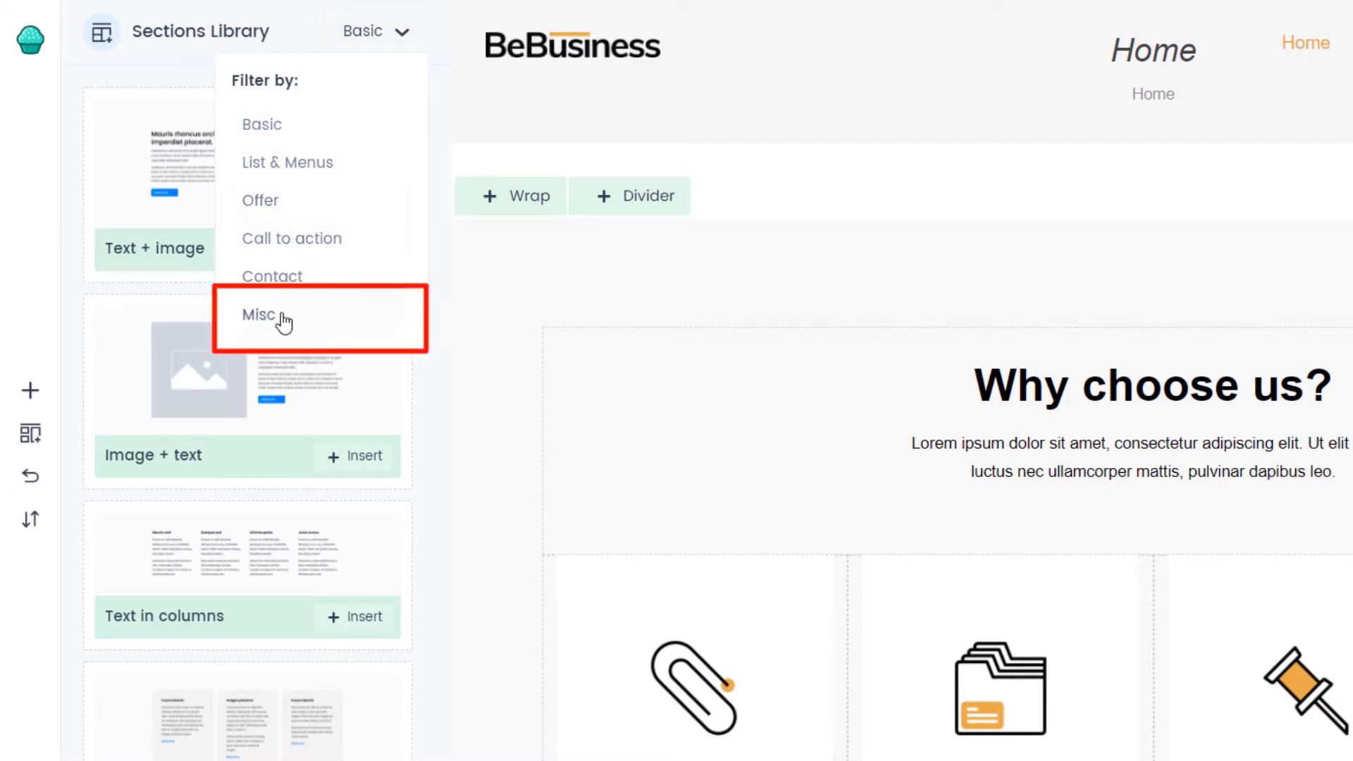
click(255, 314)
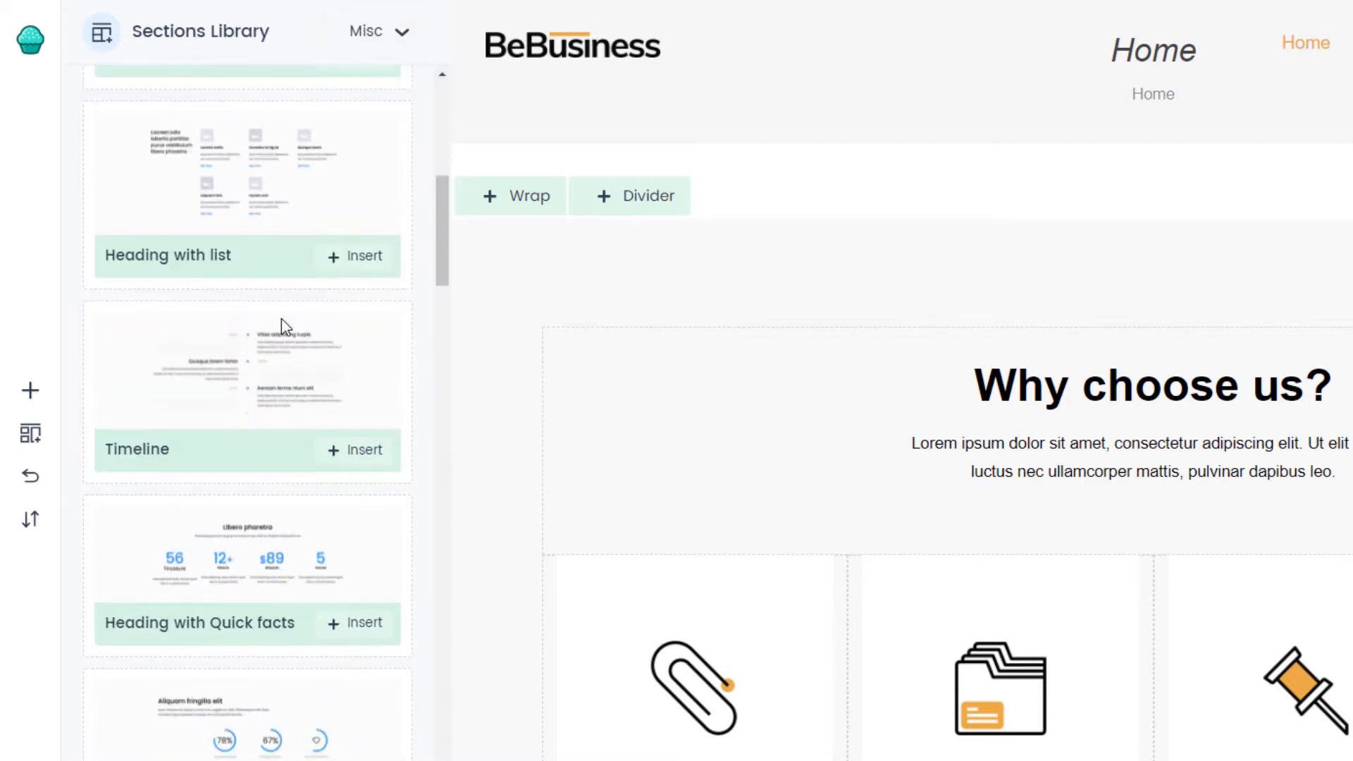
scroll(down, 3)
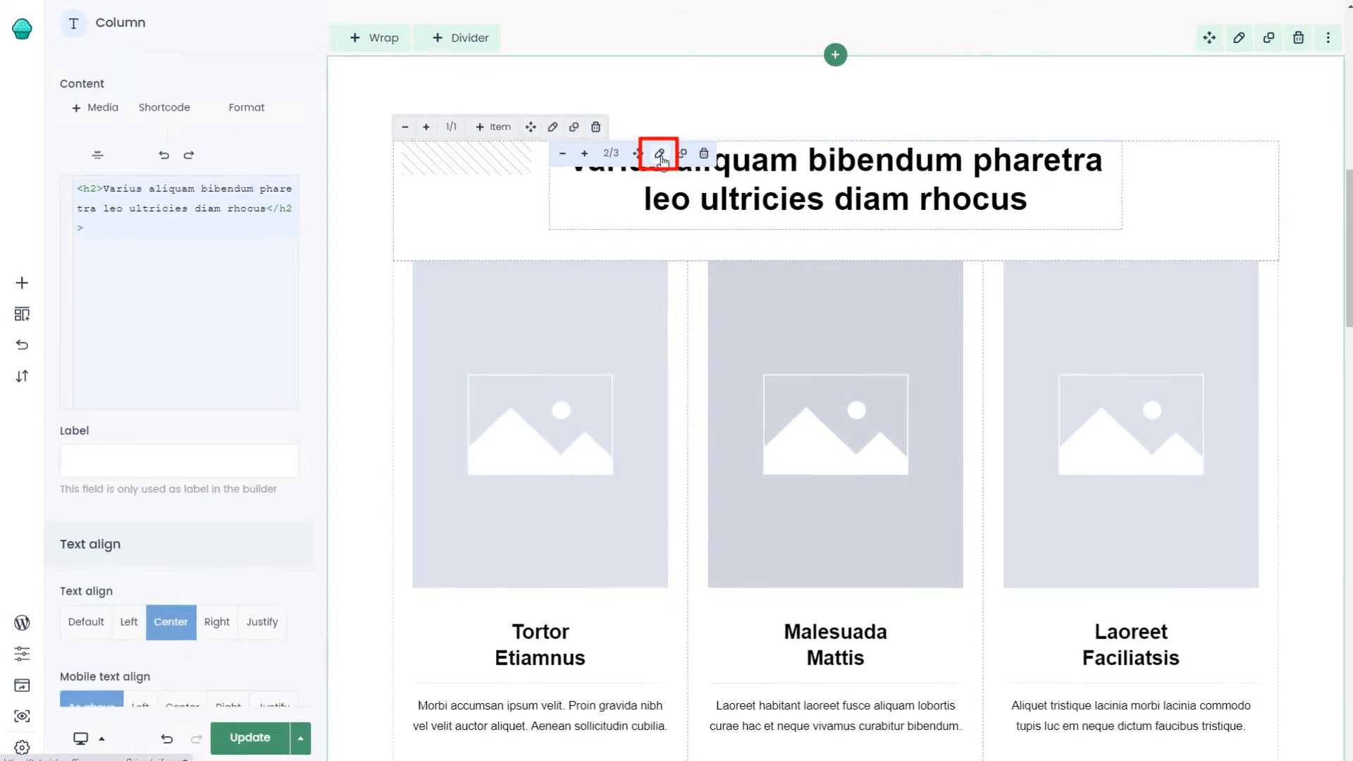
Step: Change the new section's heading text to 'Meet the team'
click(661, 154)
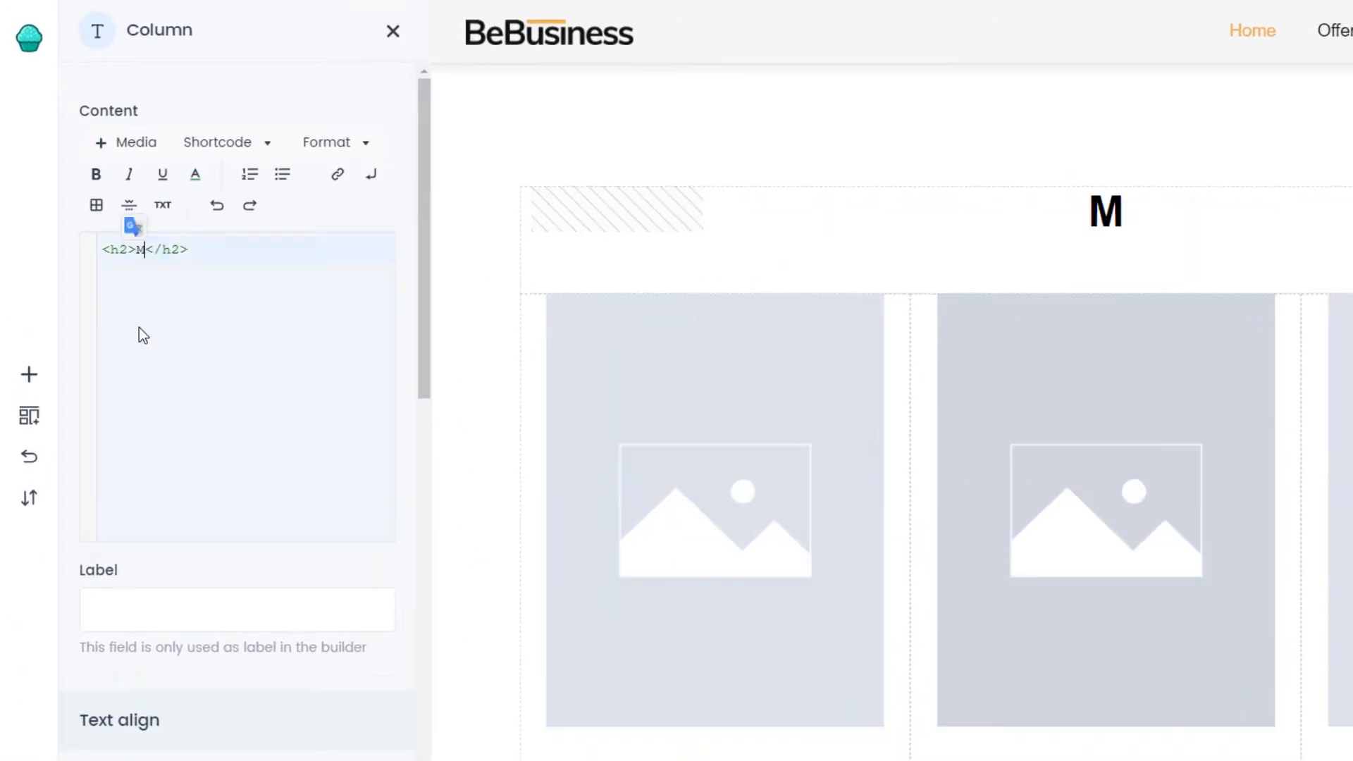
text(eet the team)
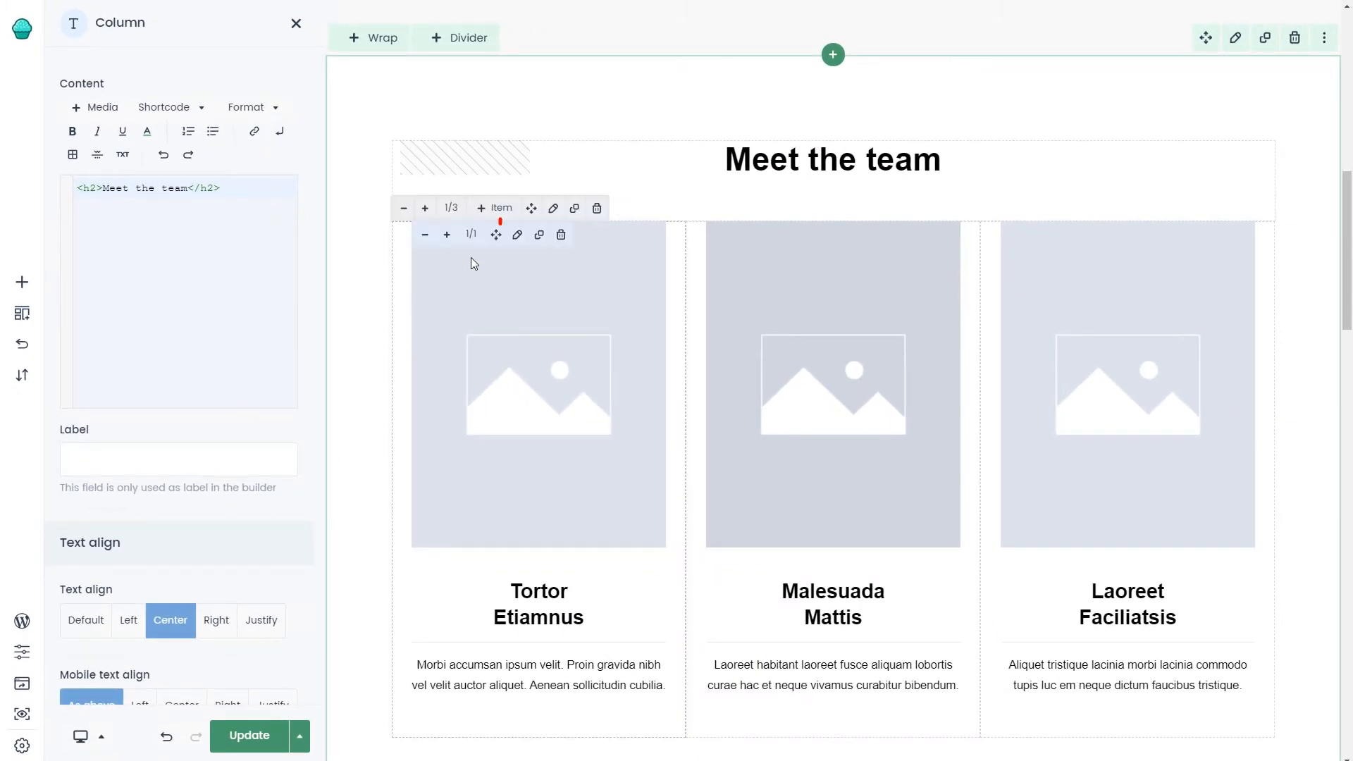
Step: Give the first team column a curly-haired portrait from the media library, then duplicate the third column
click(516, 234)
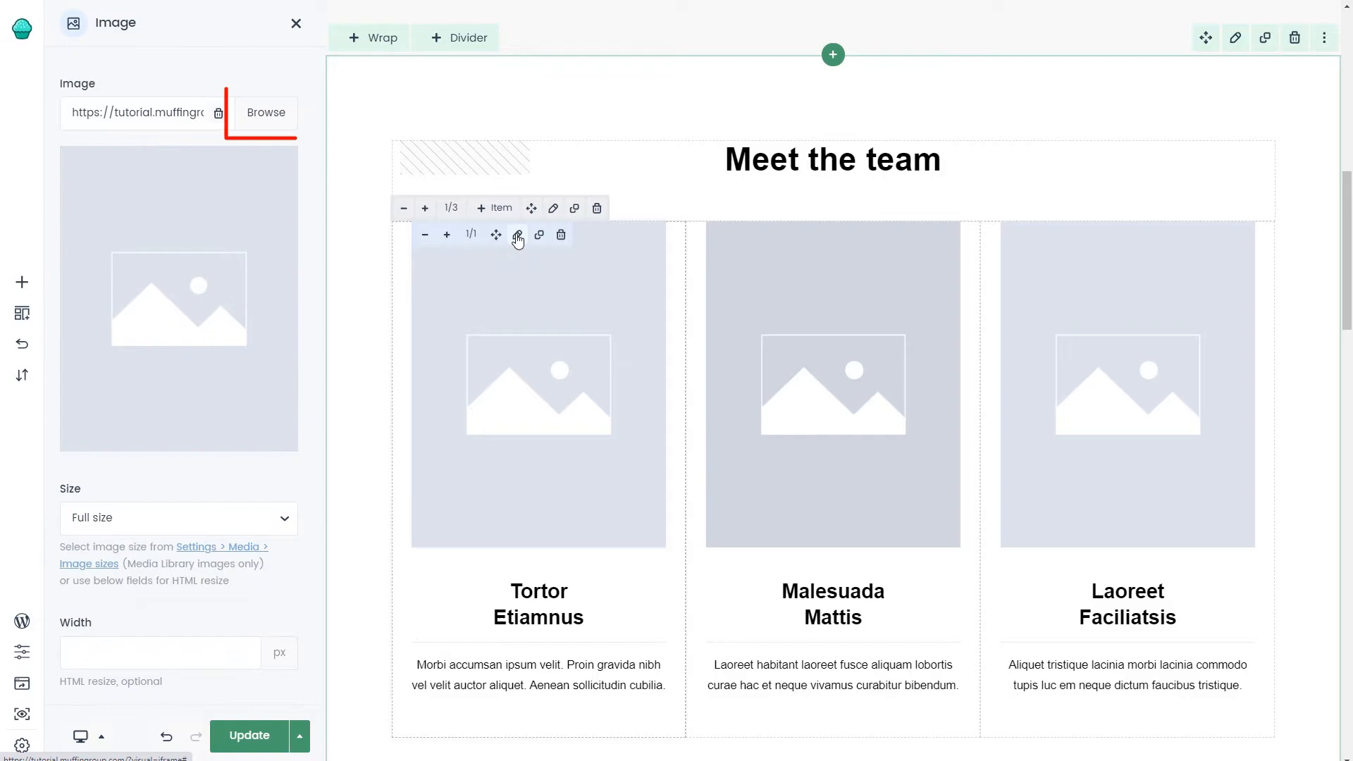
click(266, 112)
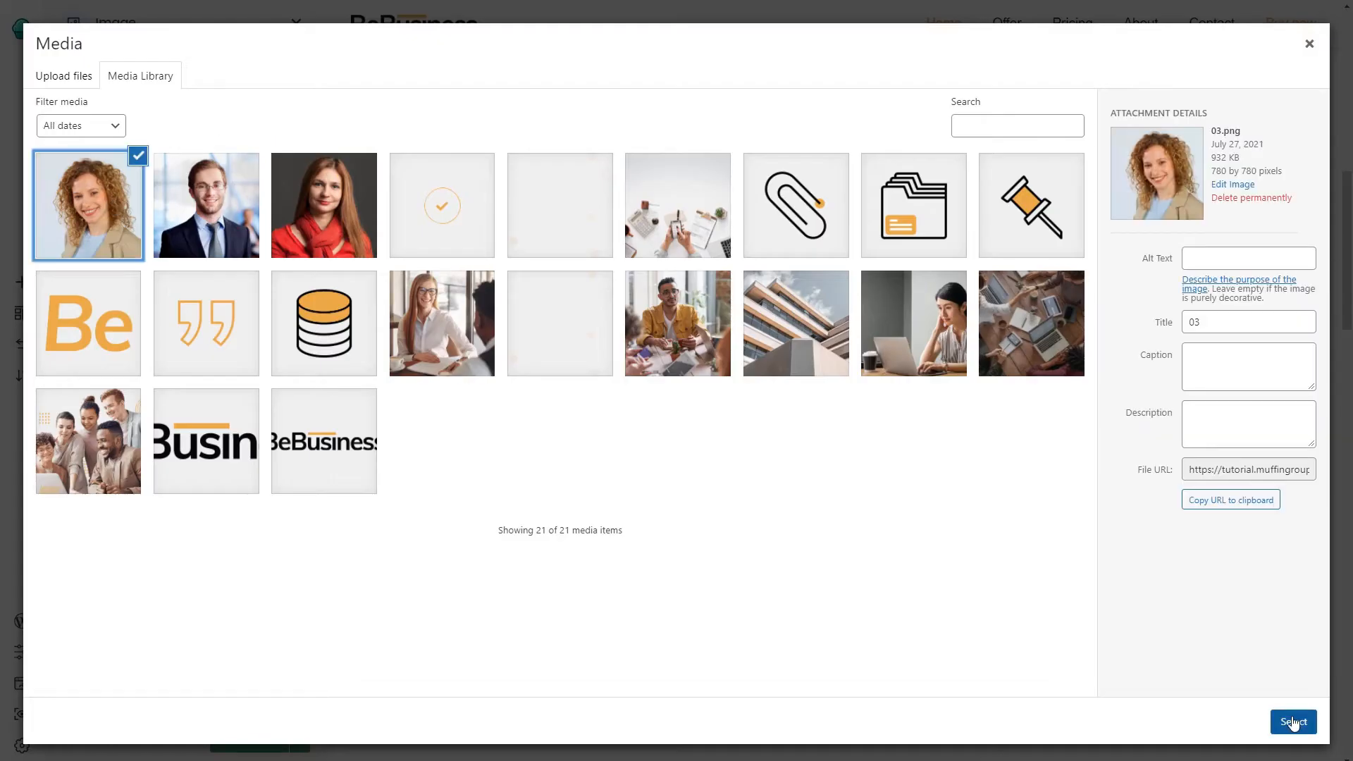
click(1291, 722)
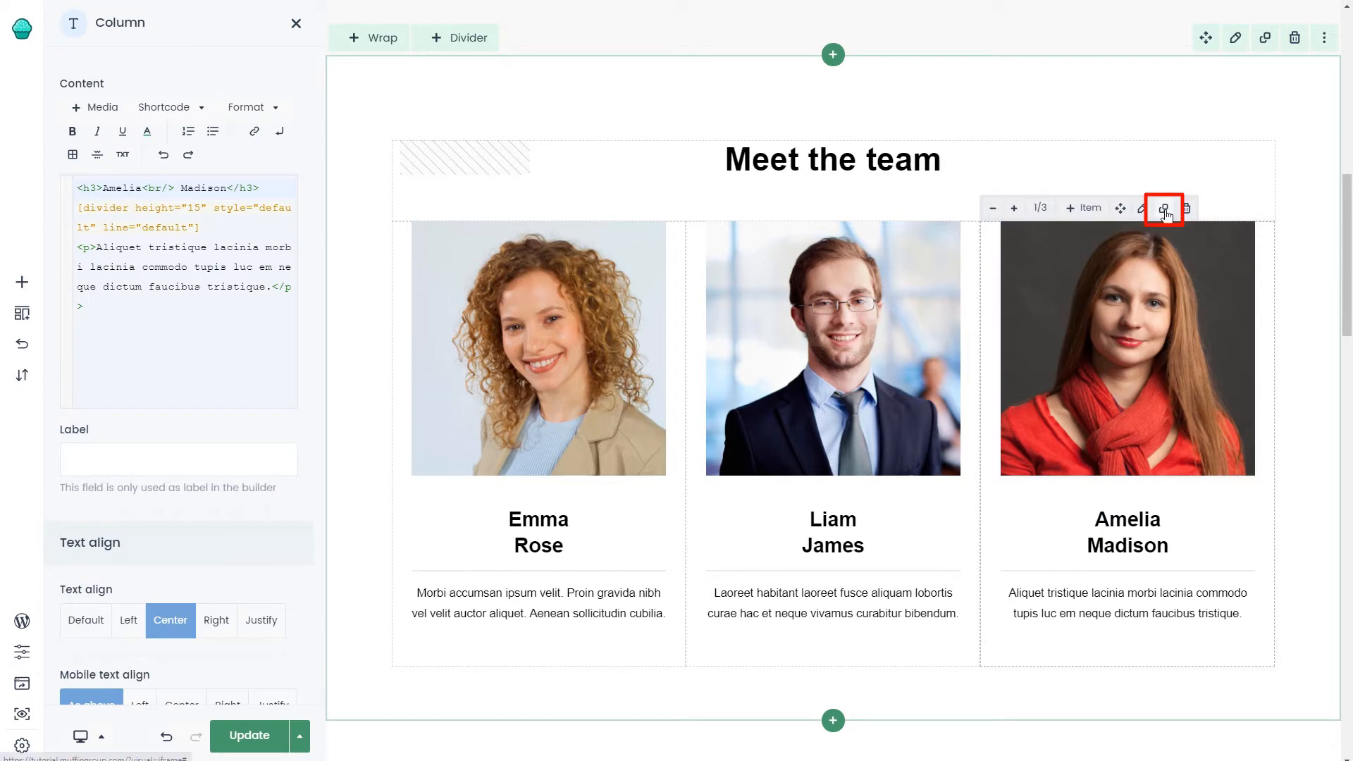
click(1164, 208)
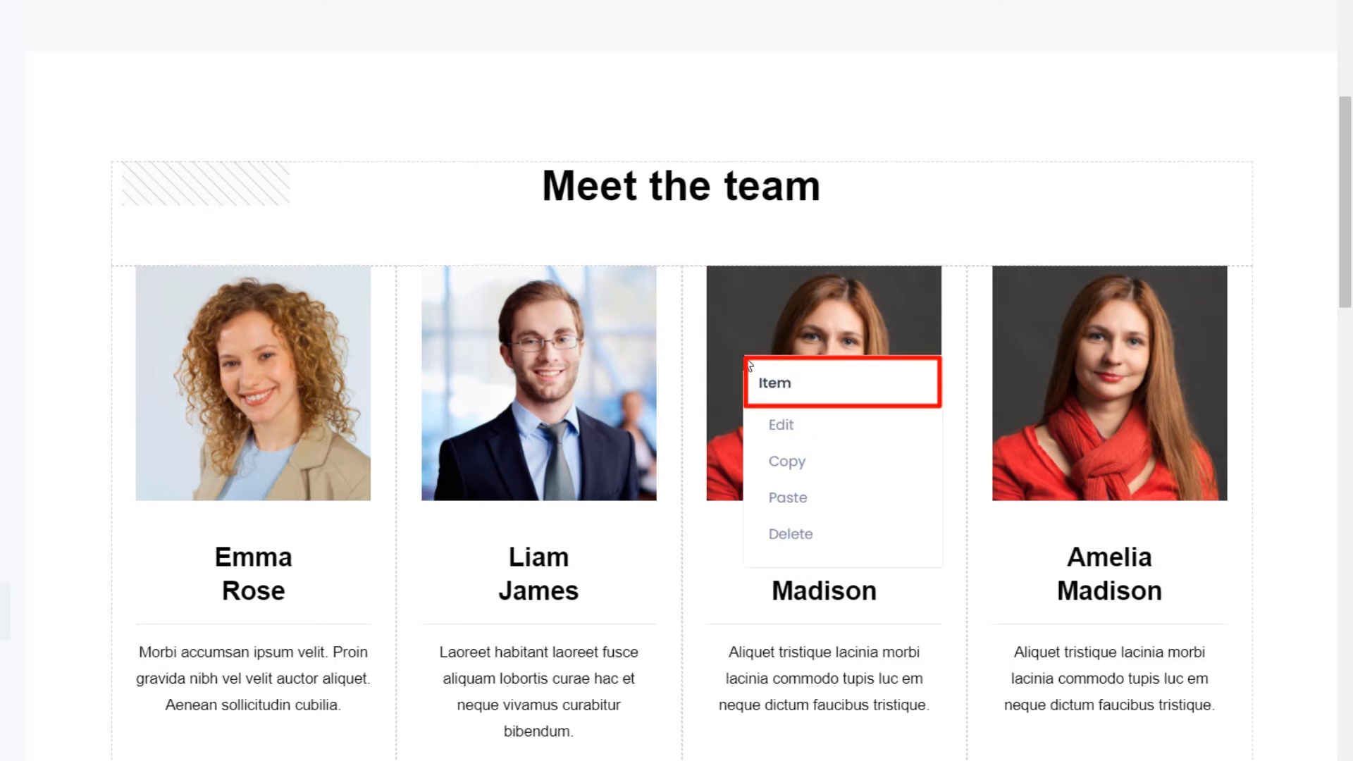
mouse_move(785, 460)
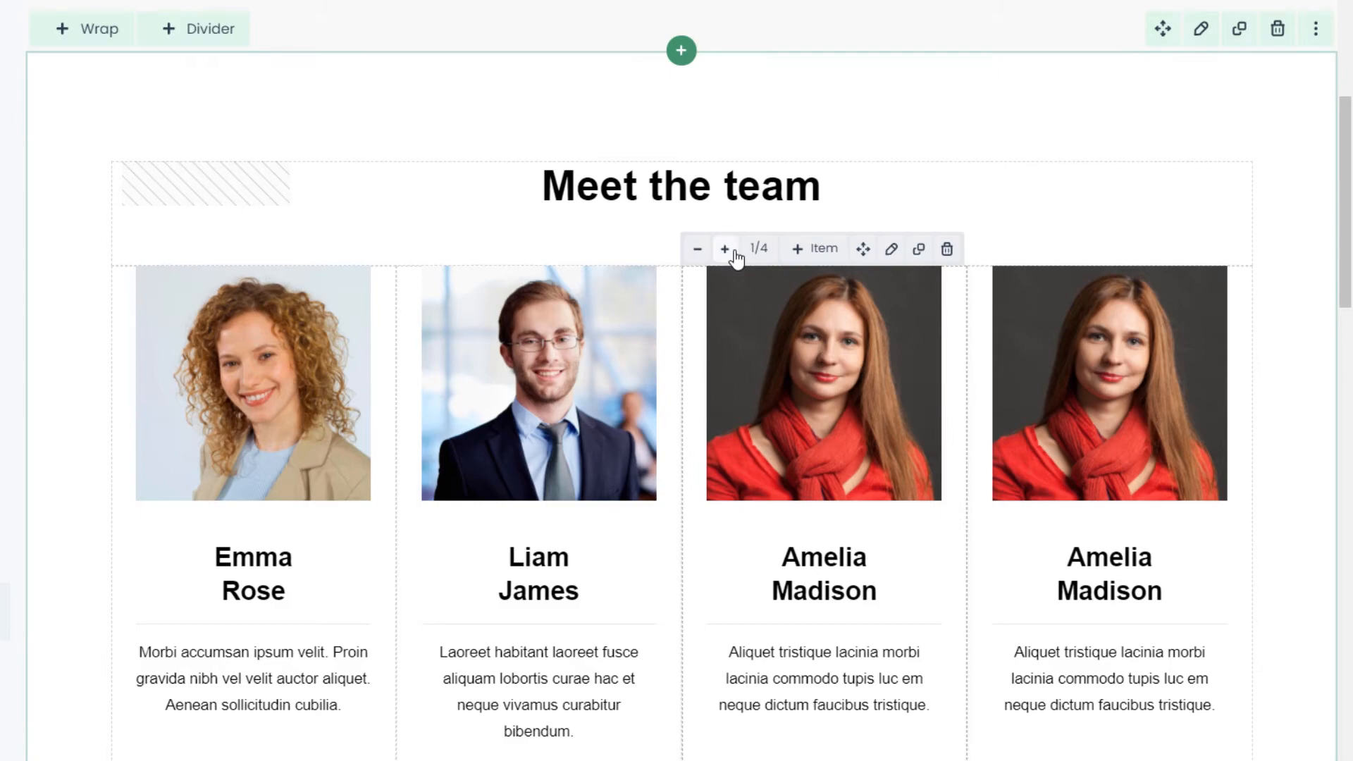
Step: Widen the third team column and copy the first member's column
click(698, 249)
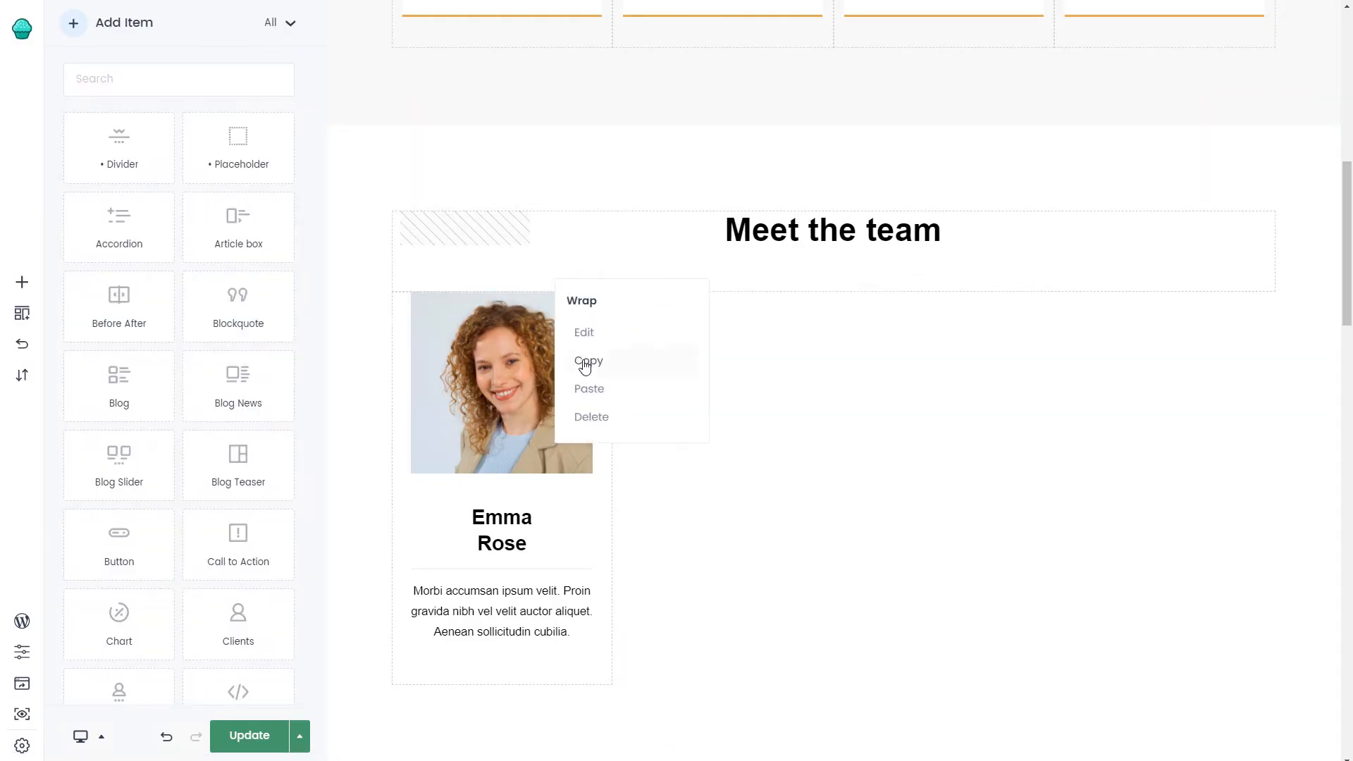
click(588, 360)
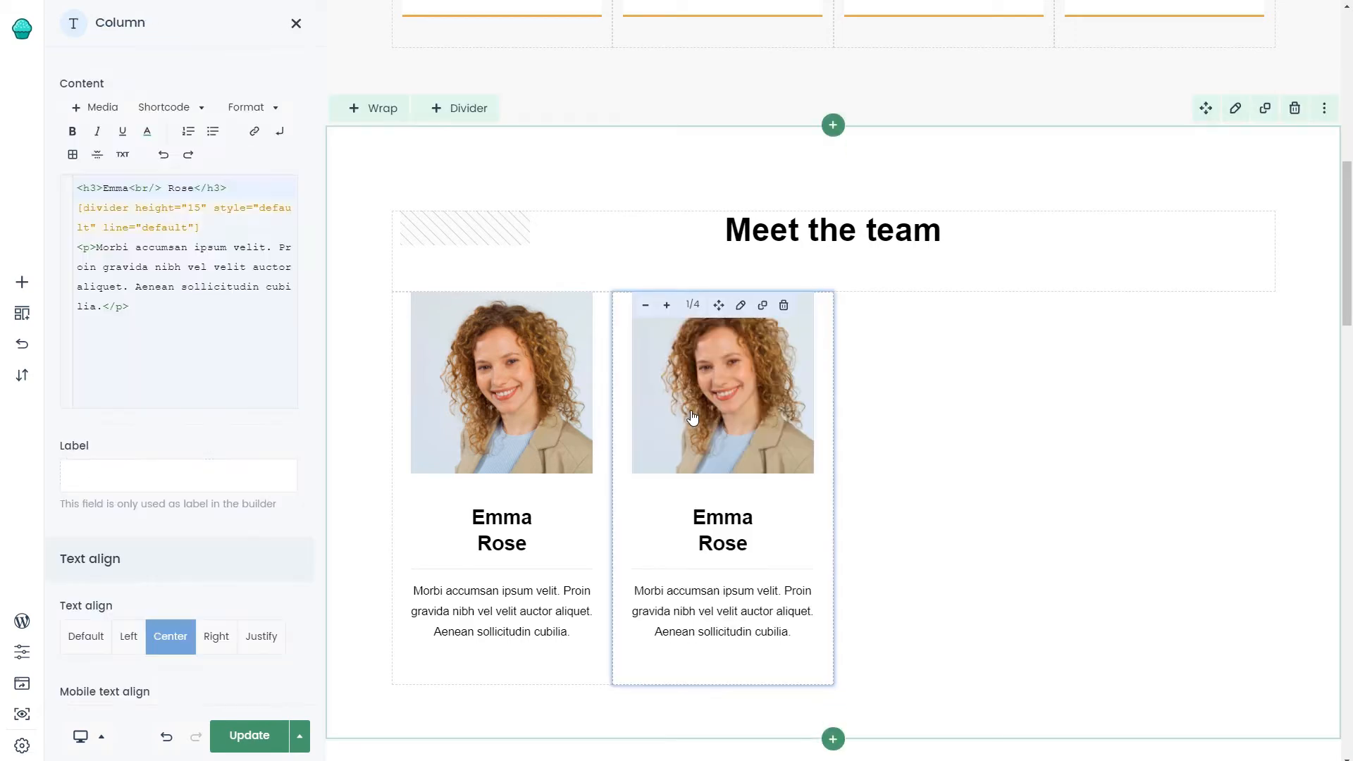
click(205, 729)
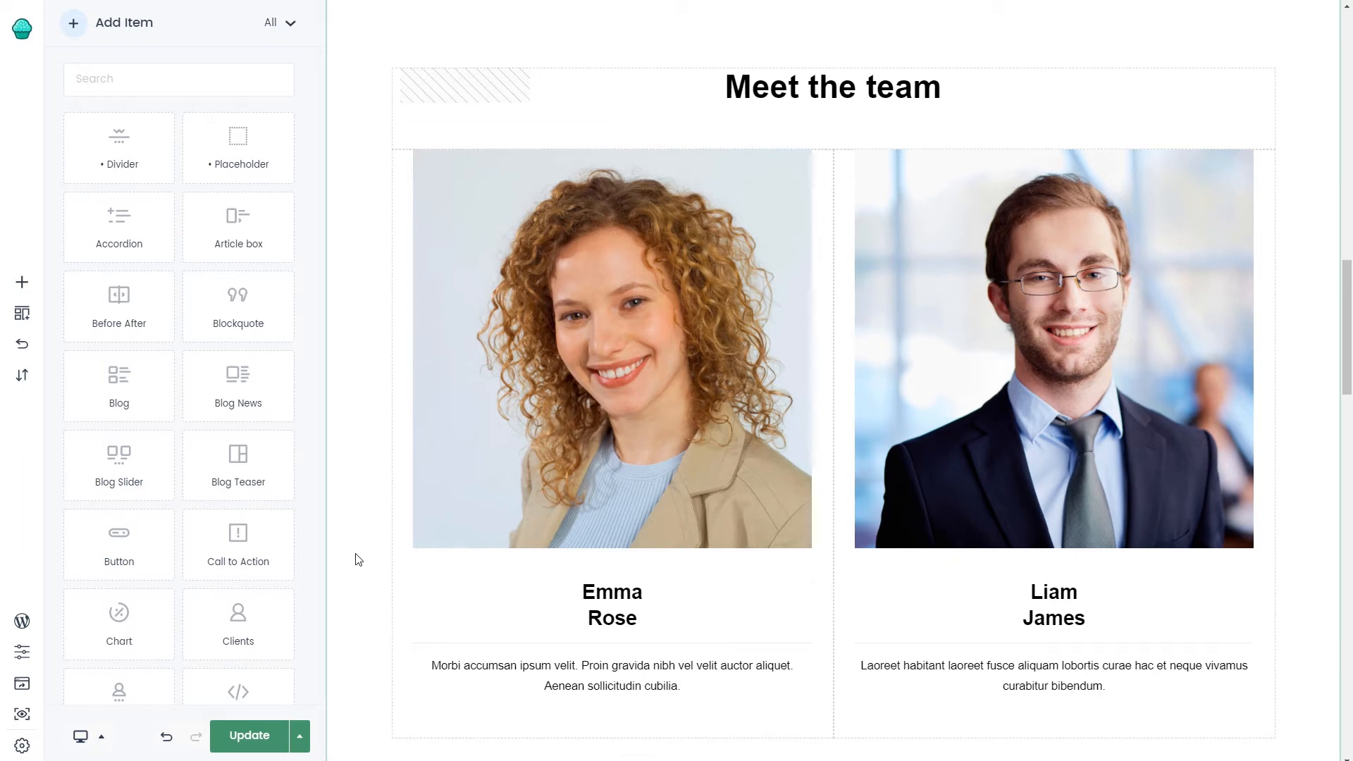
click(81, 735)
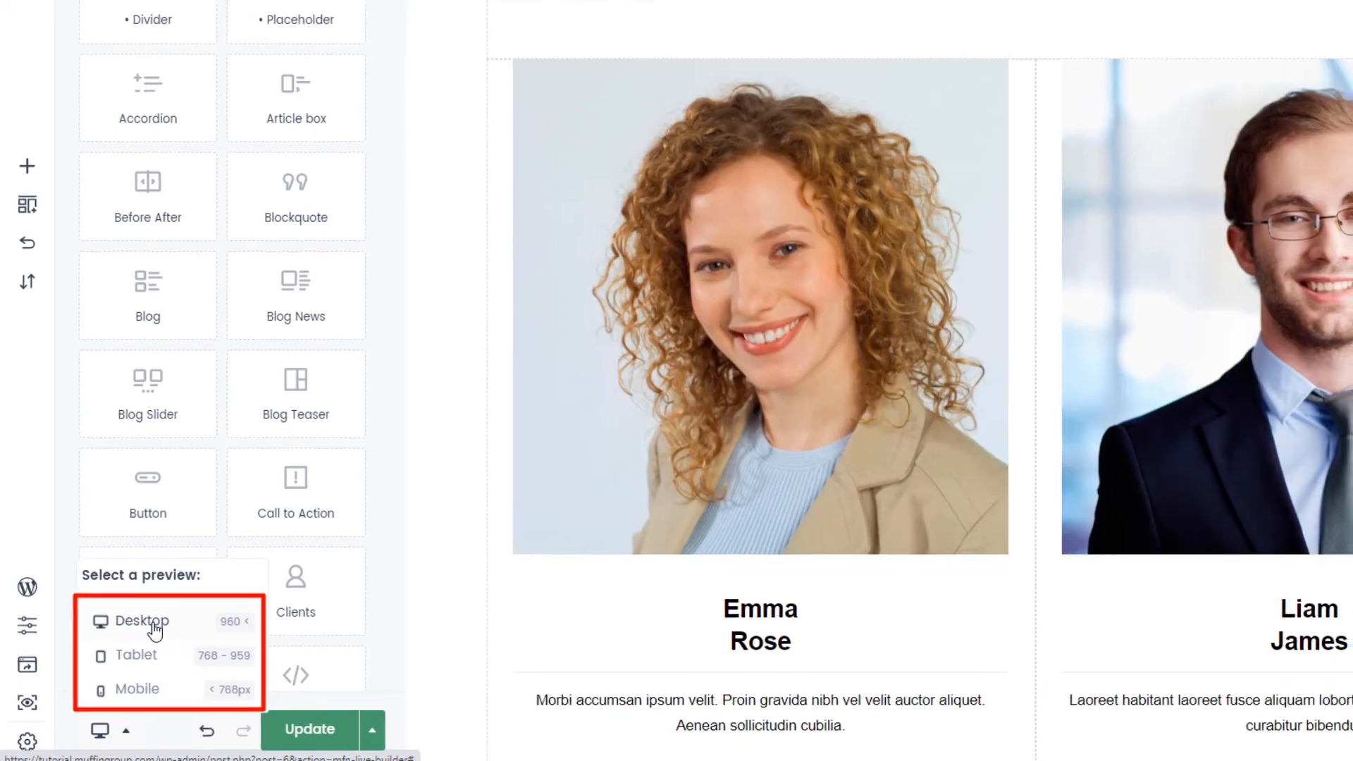
click(146, 621)
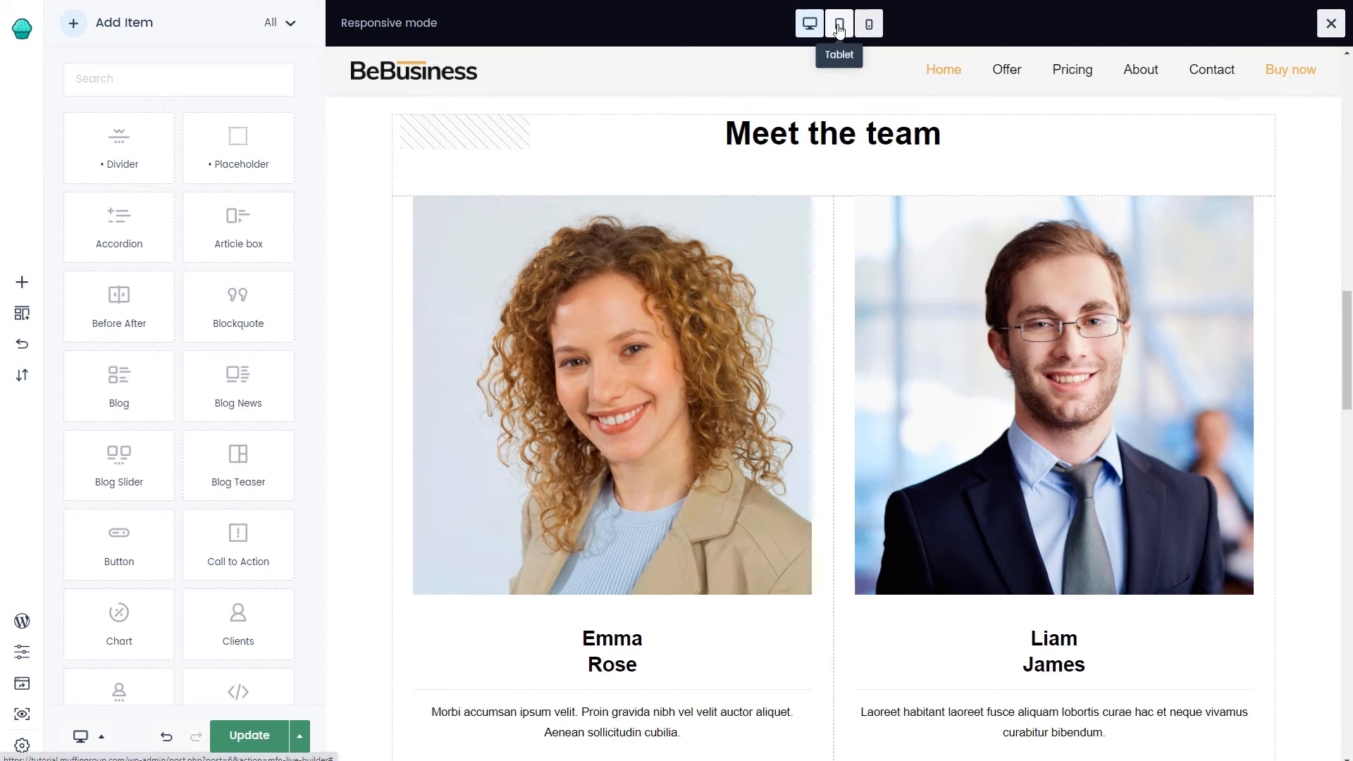
click(868, 24)
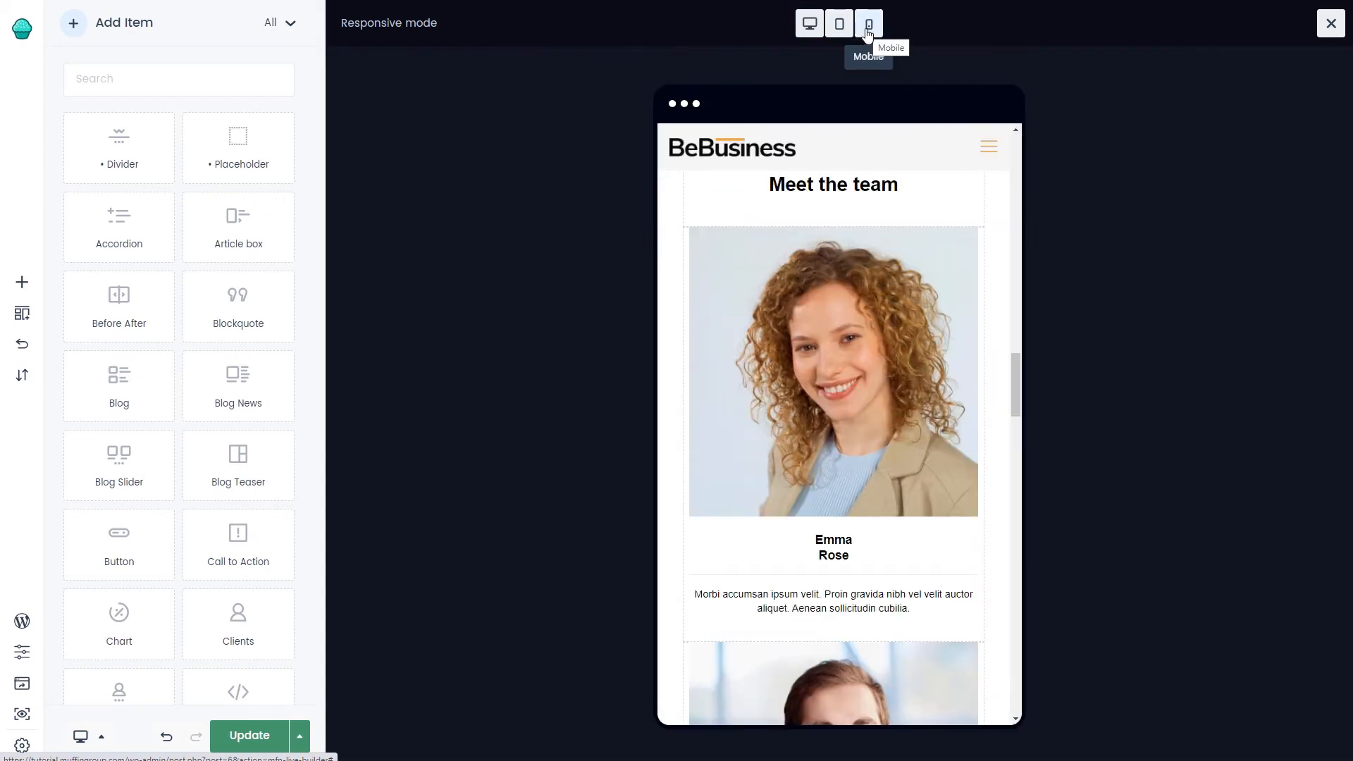
click(1329, 23)
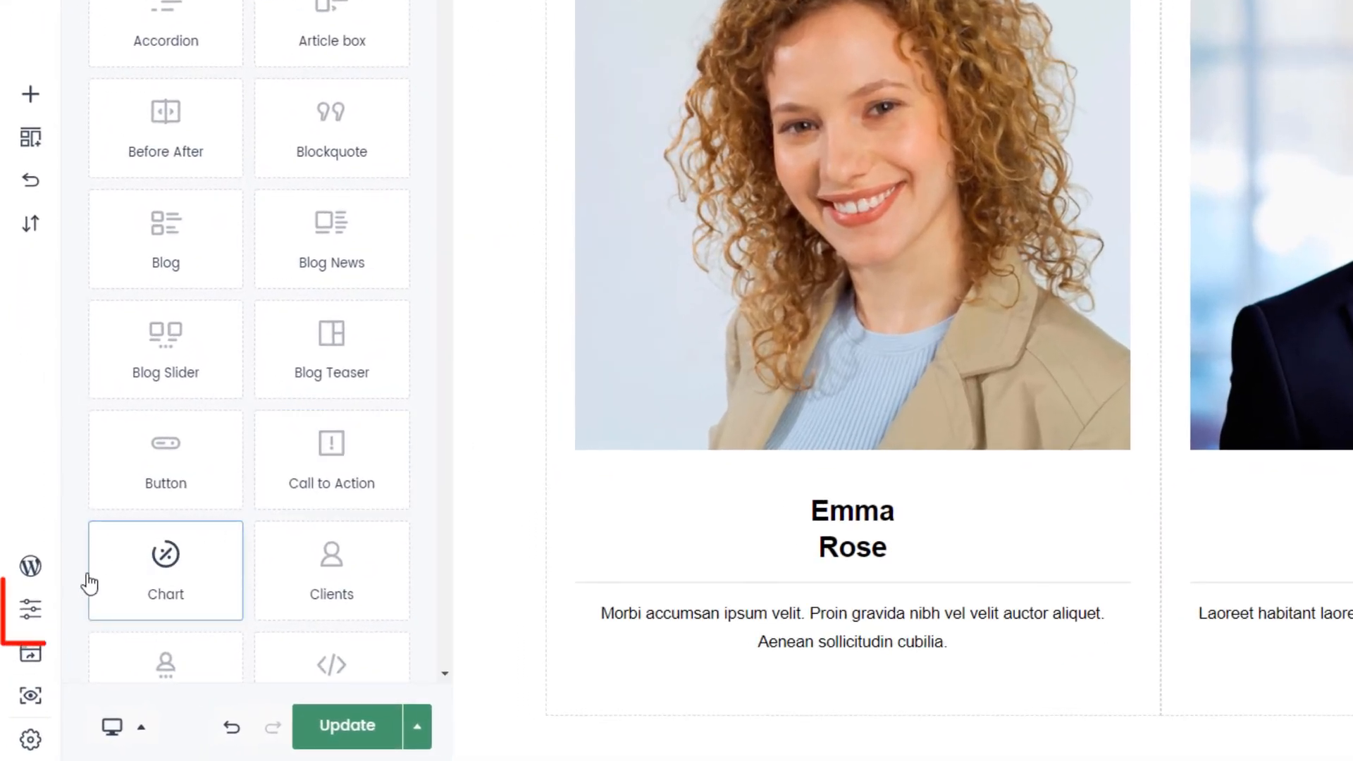
Step: Set the page's Slider Revolution option to Home Business3 and save the page options
click(31, 614)
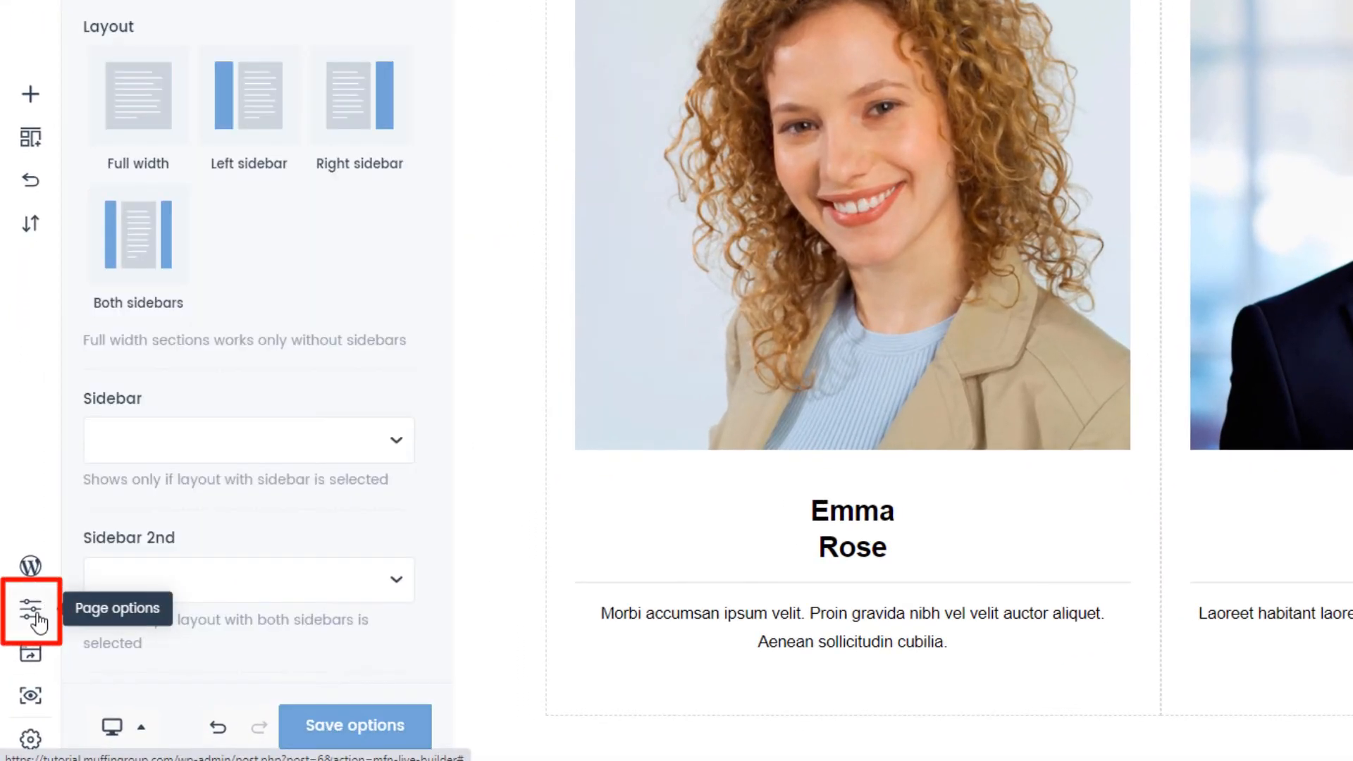
click(32, 619)
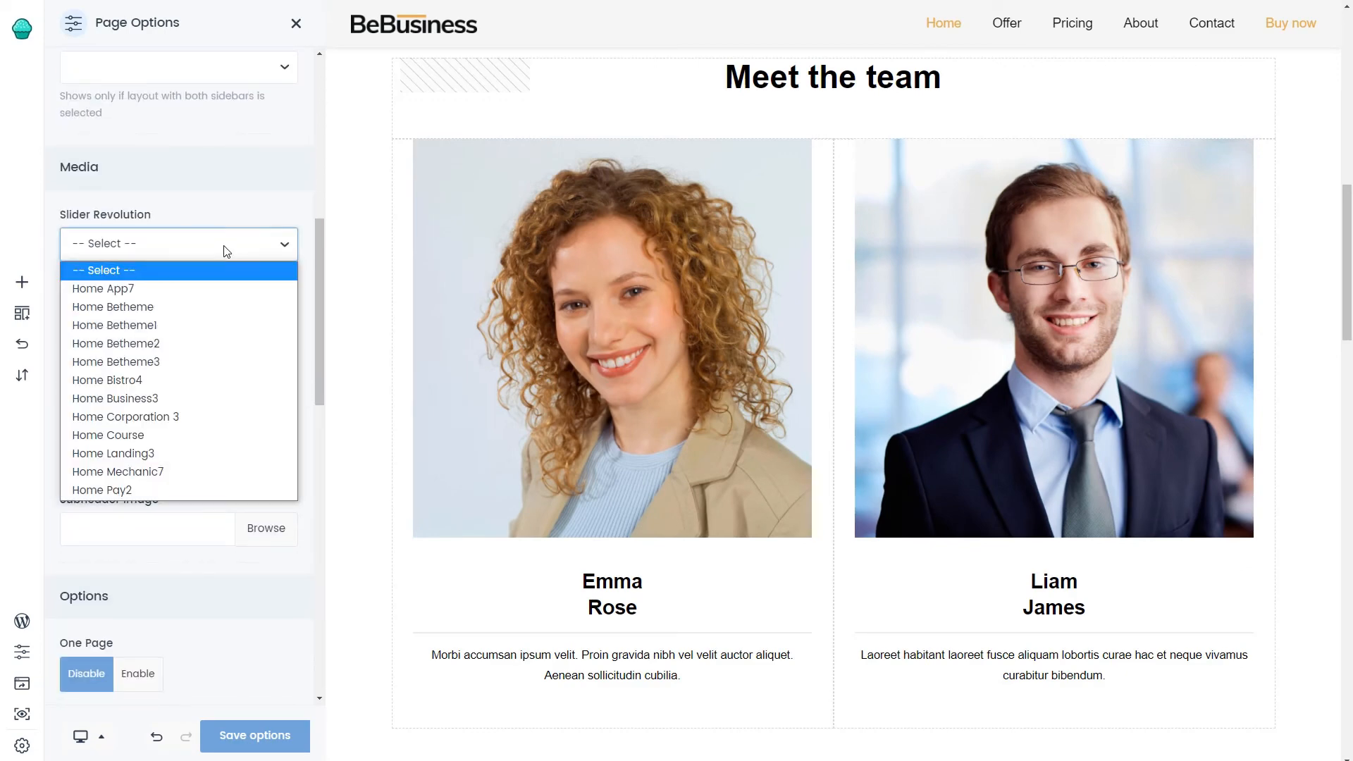
click(114, 397)
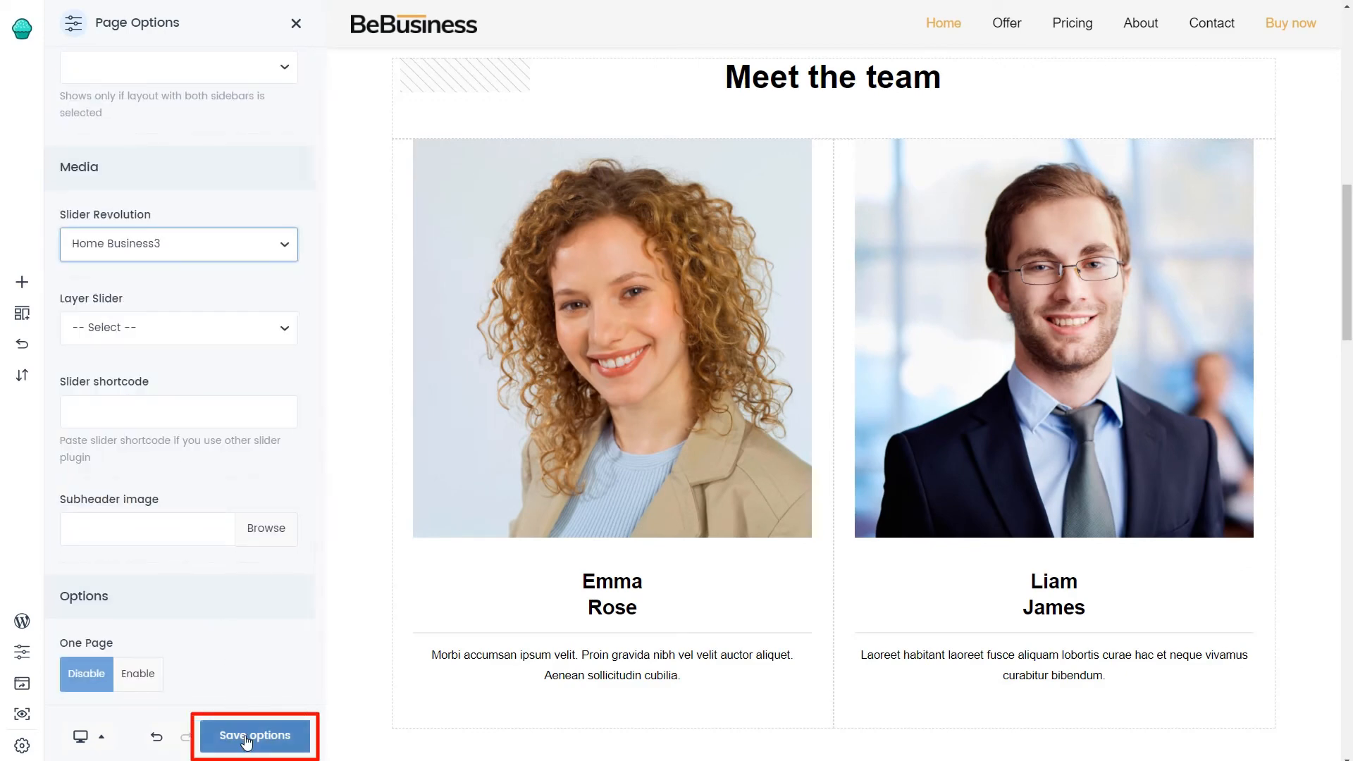
click(253, 735)
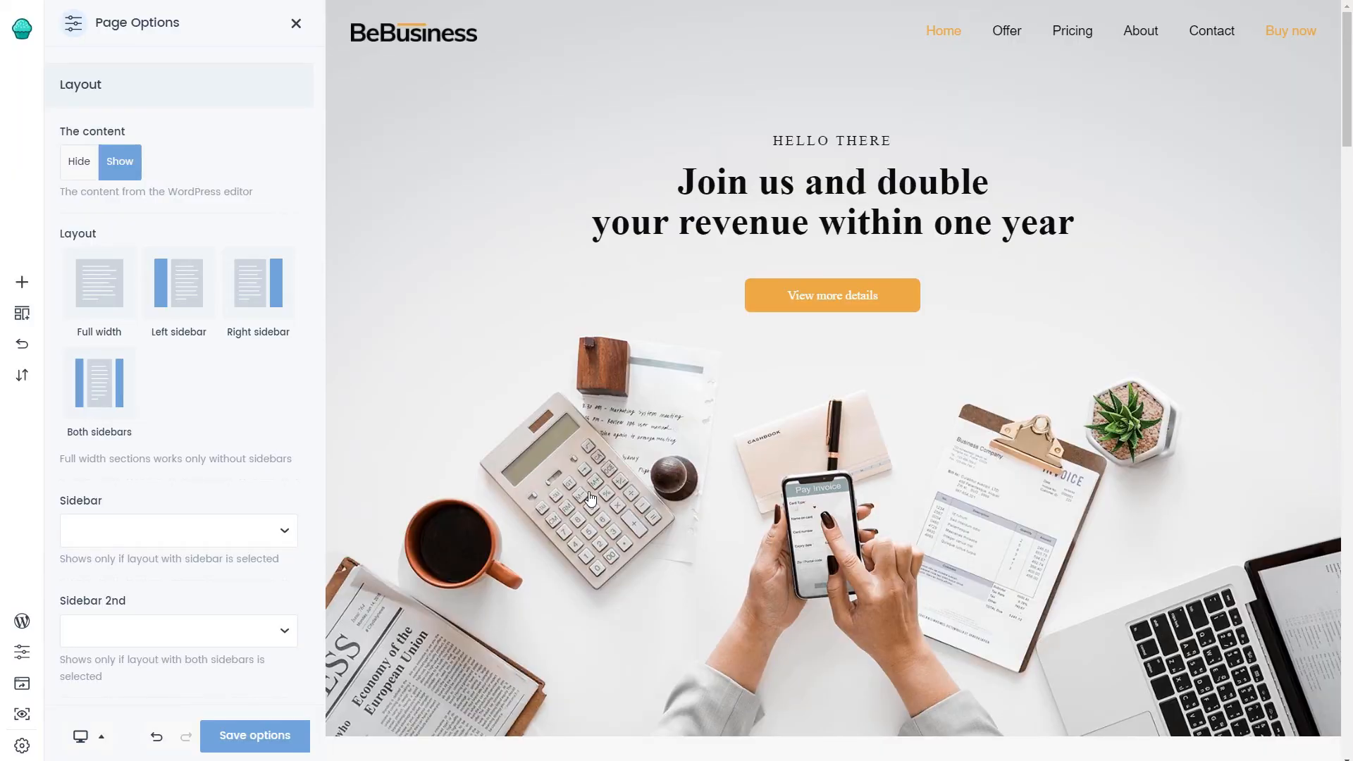
mouse_move(22, 656)
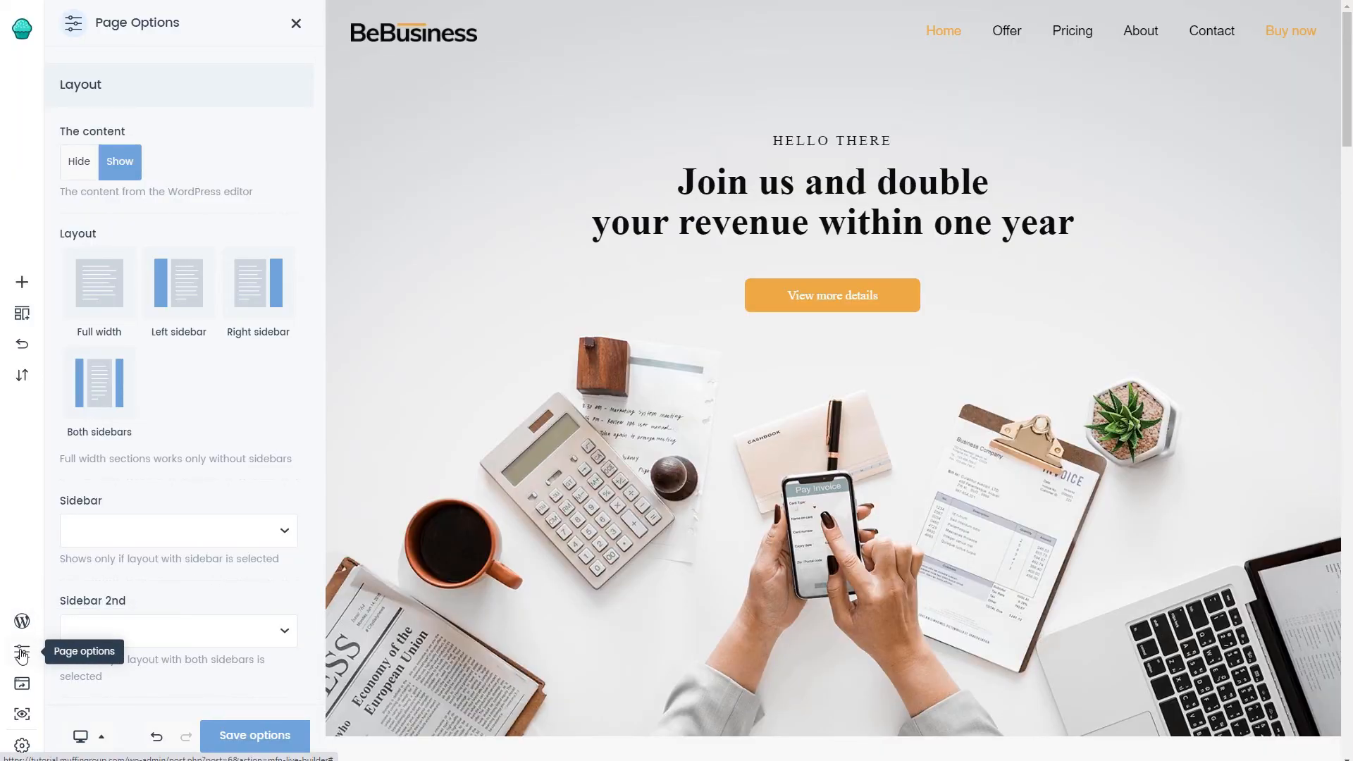
scroll(down, 3)
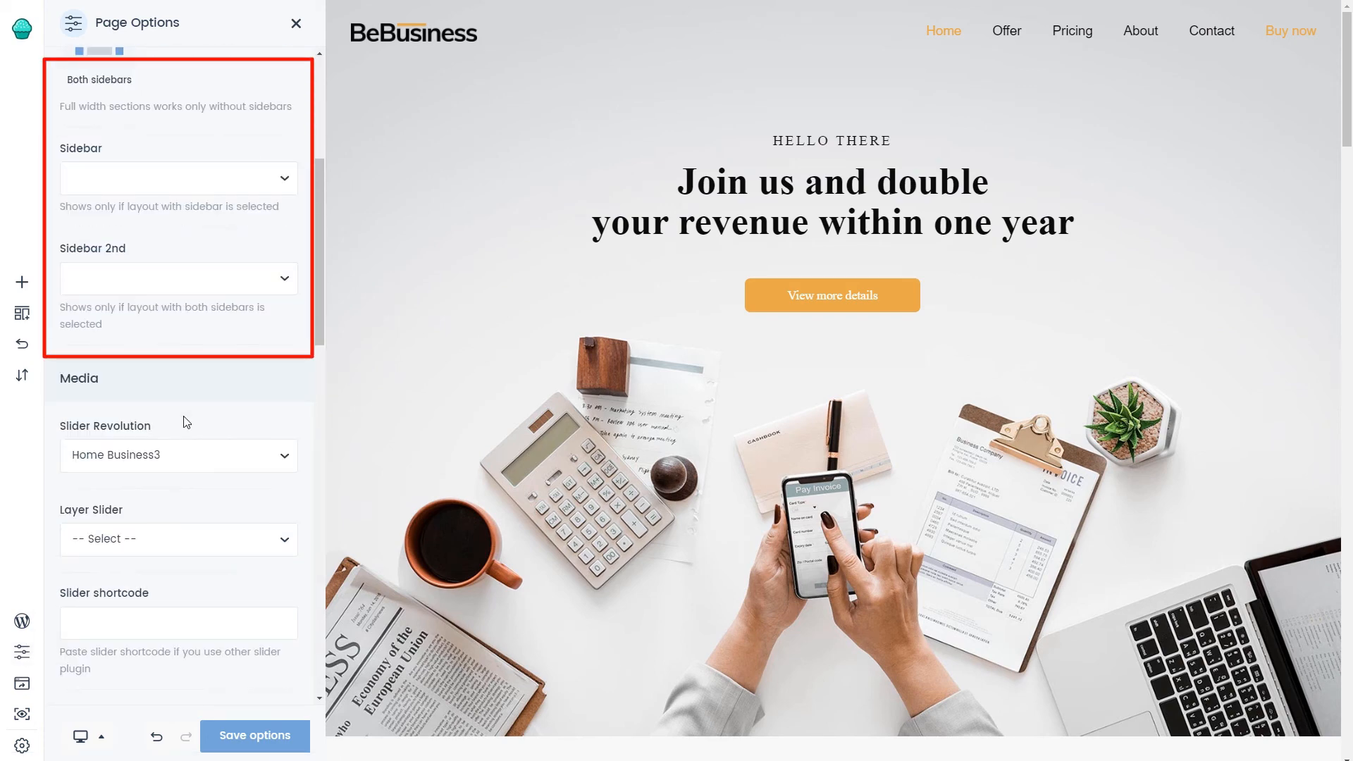
scroll(down, 3)
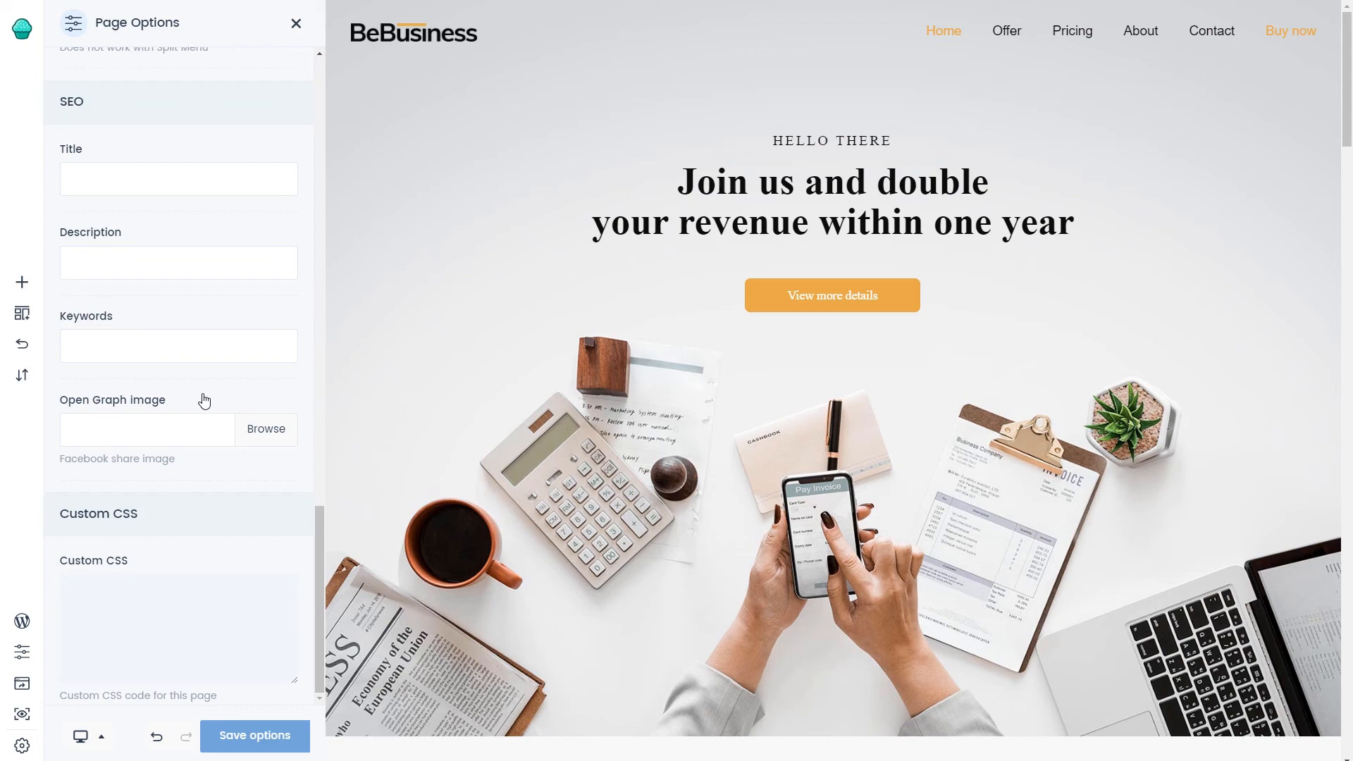
mouse_move(447, 380)
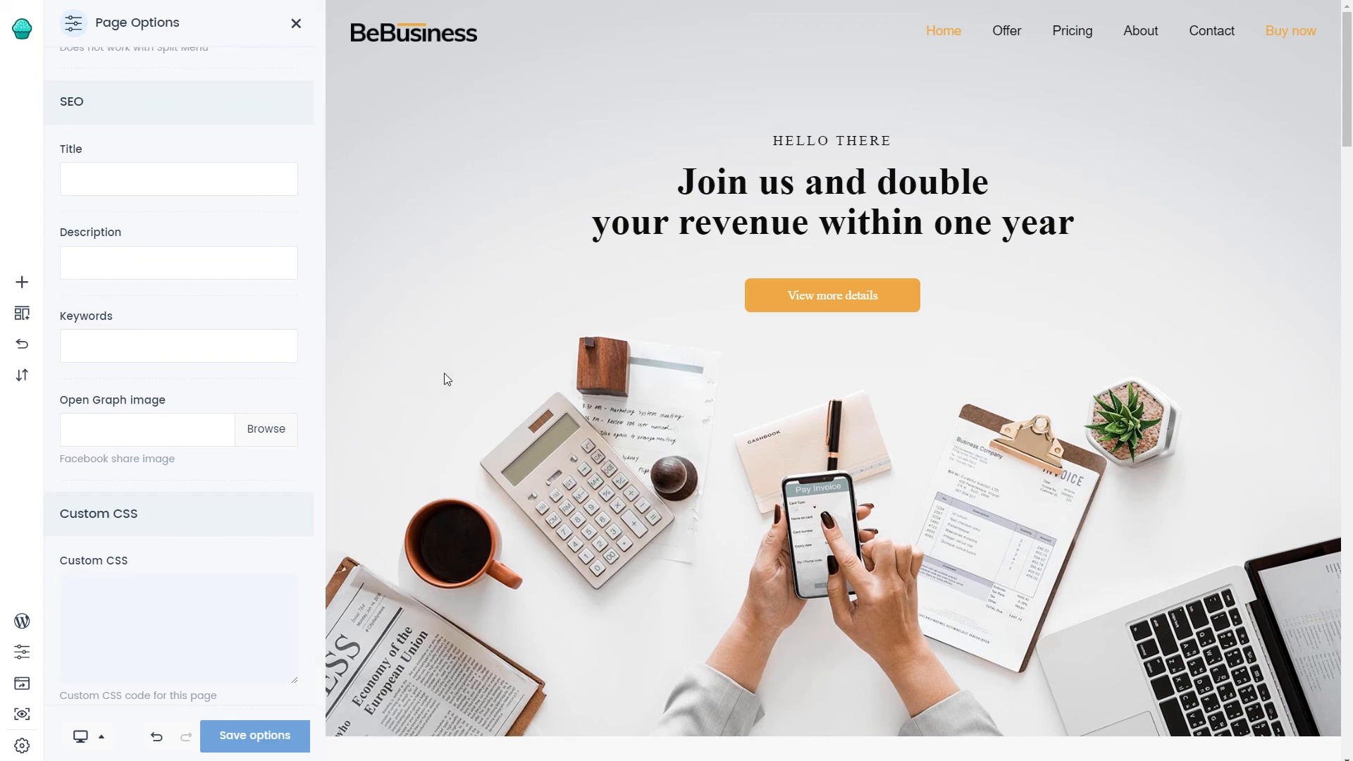
scroll(down, 3)
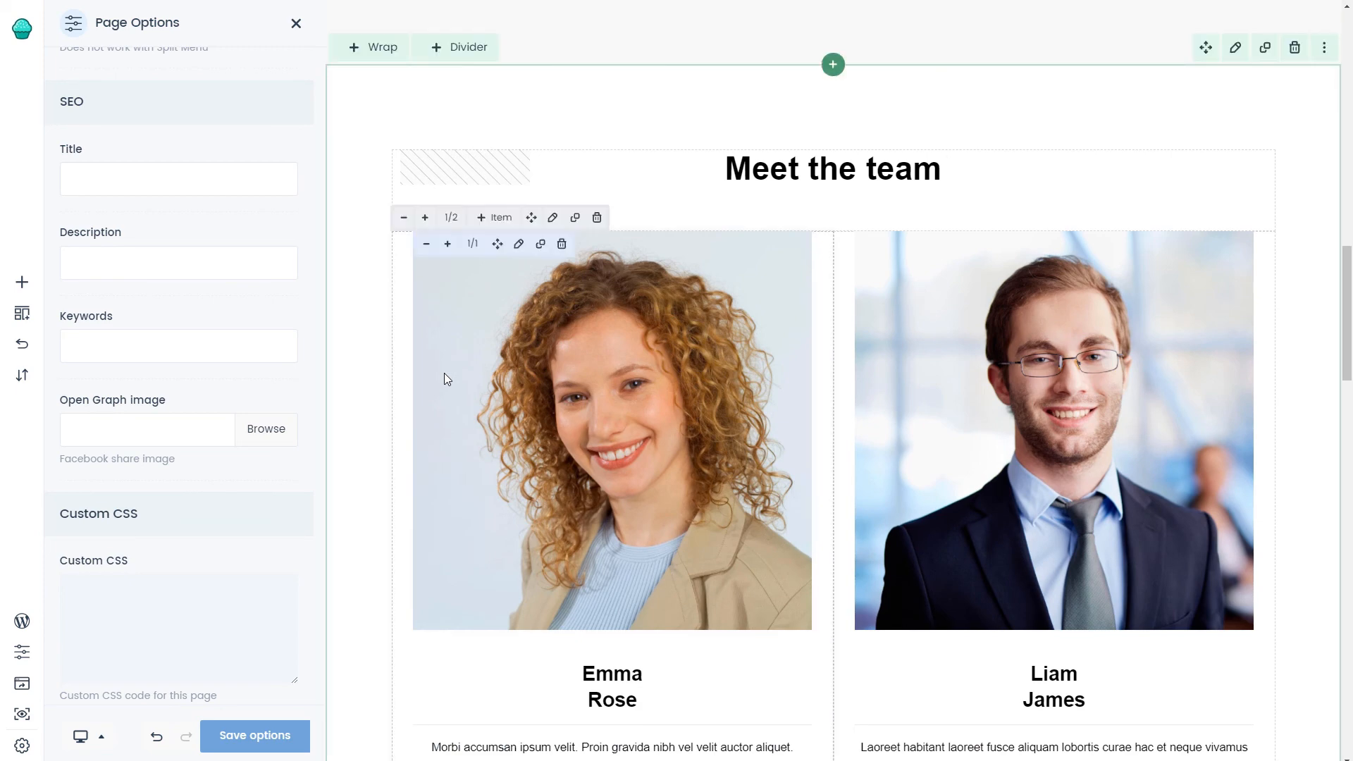
scroll(down, 3)
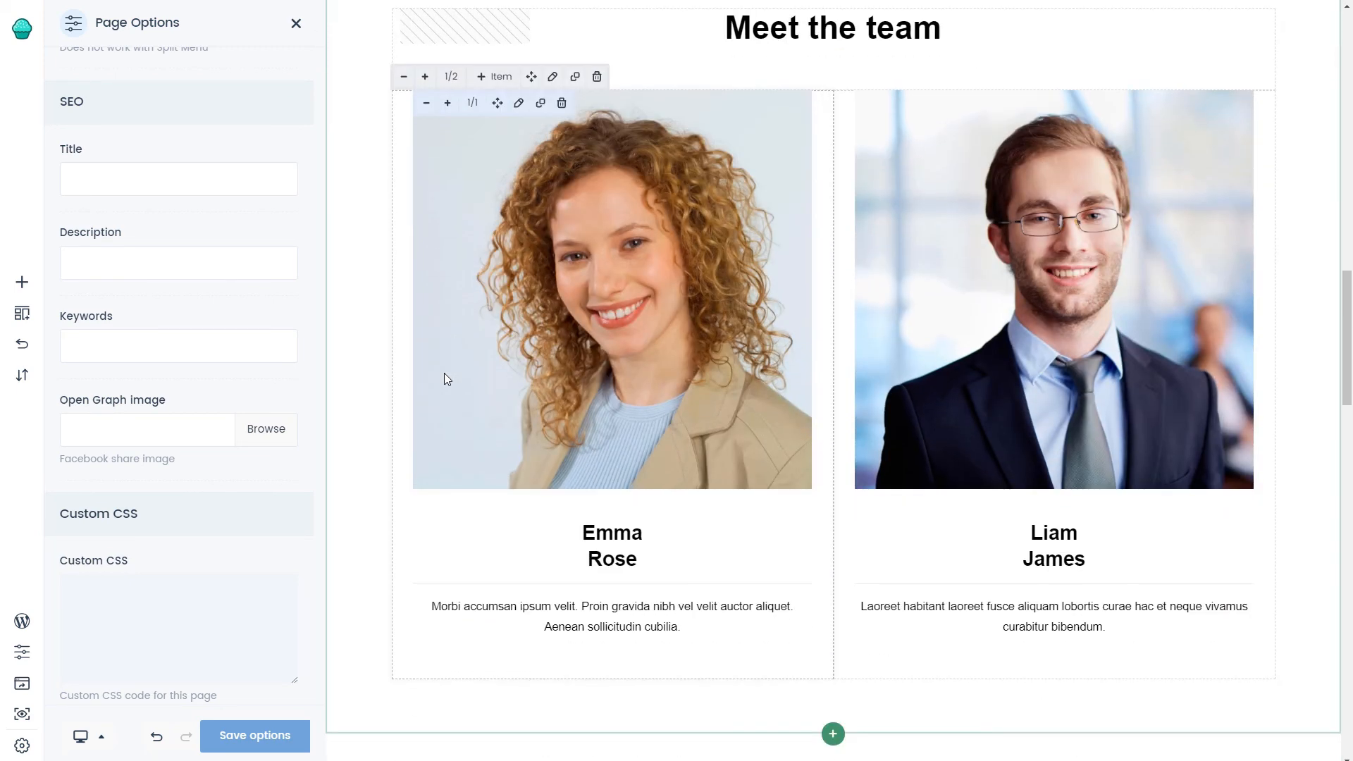
scroll(down, 3)
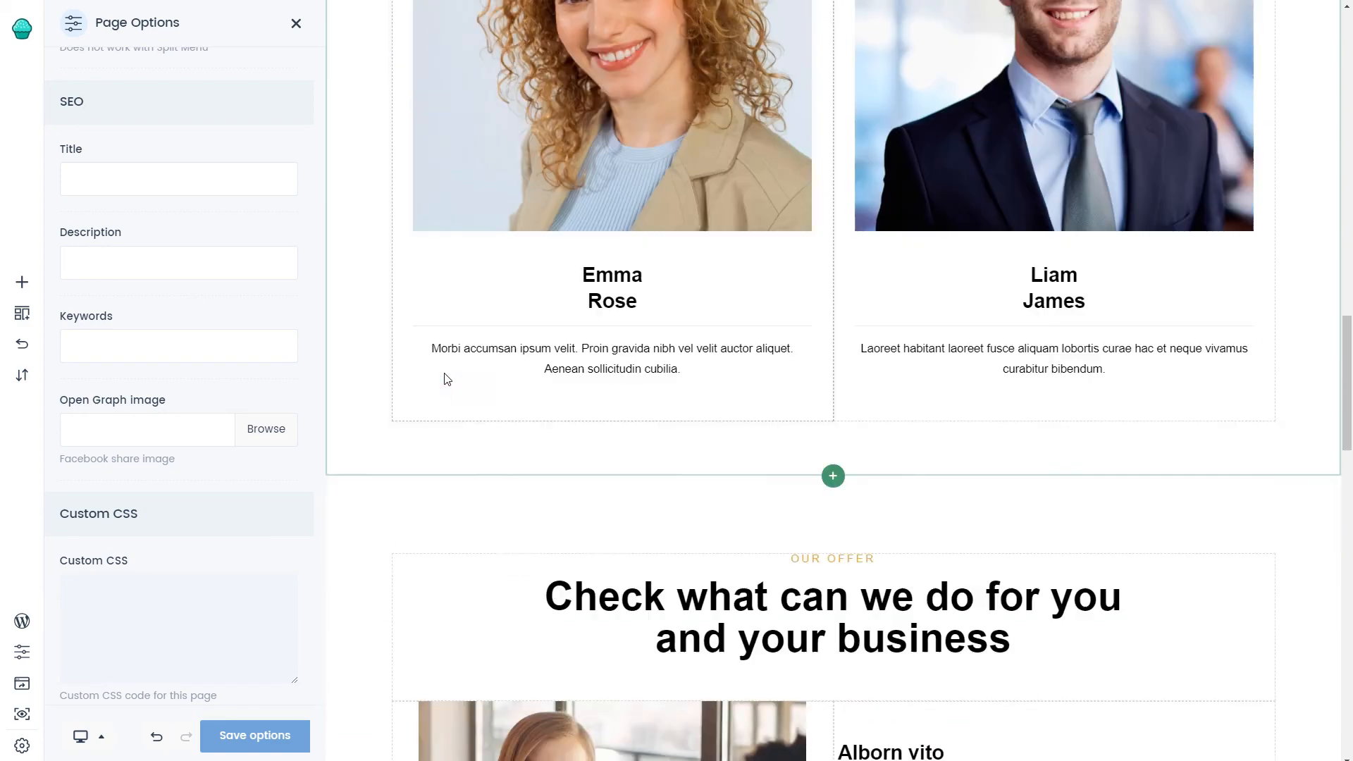
scroll(down, 3)
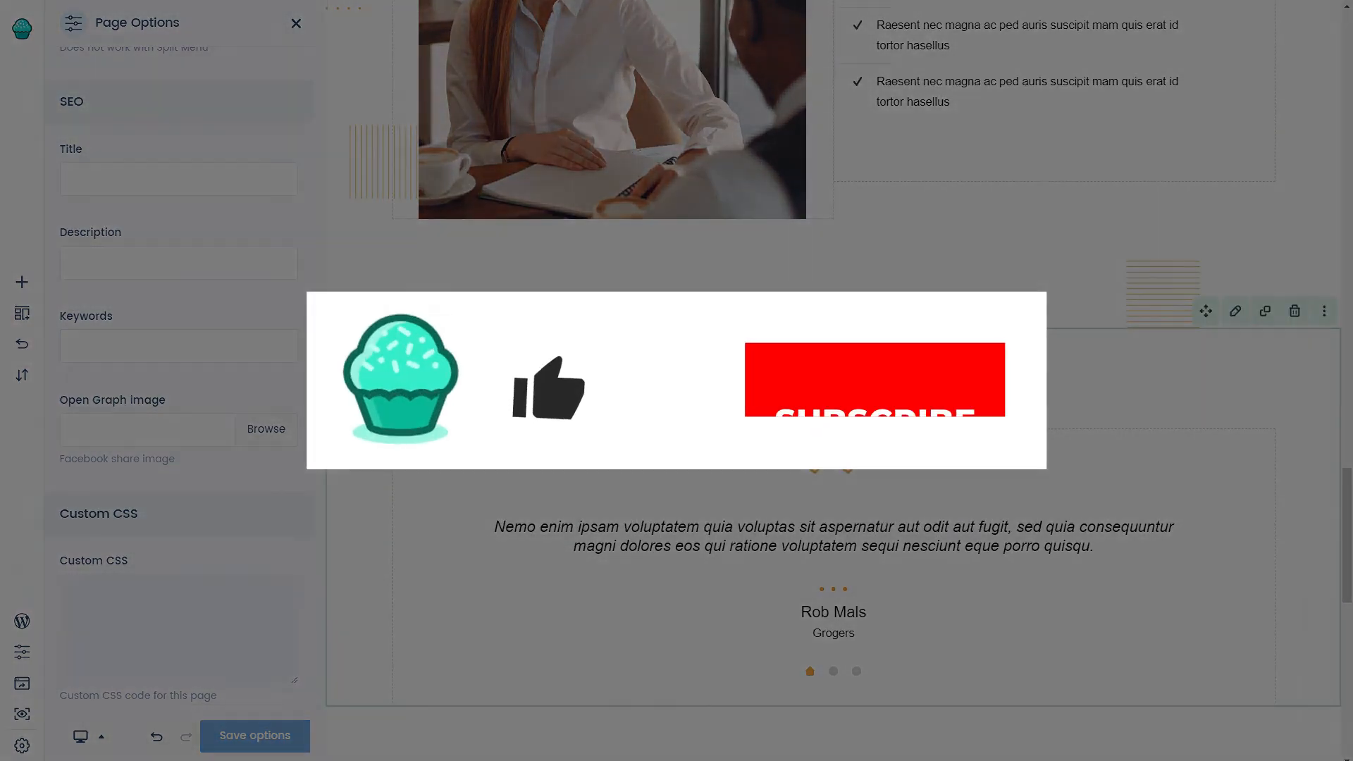
scroll(down, 3)
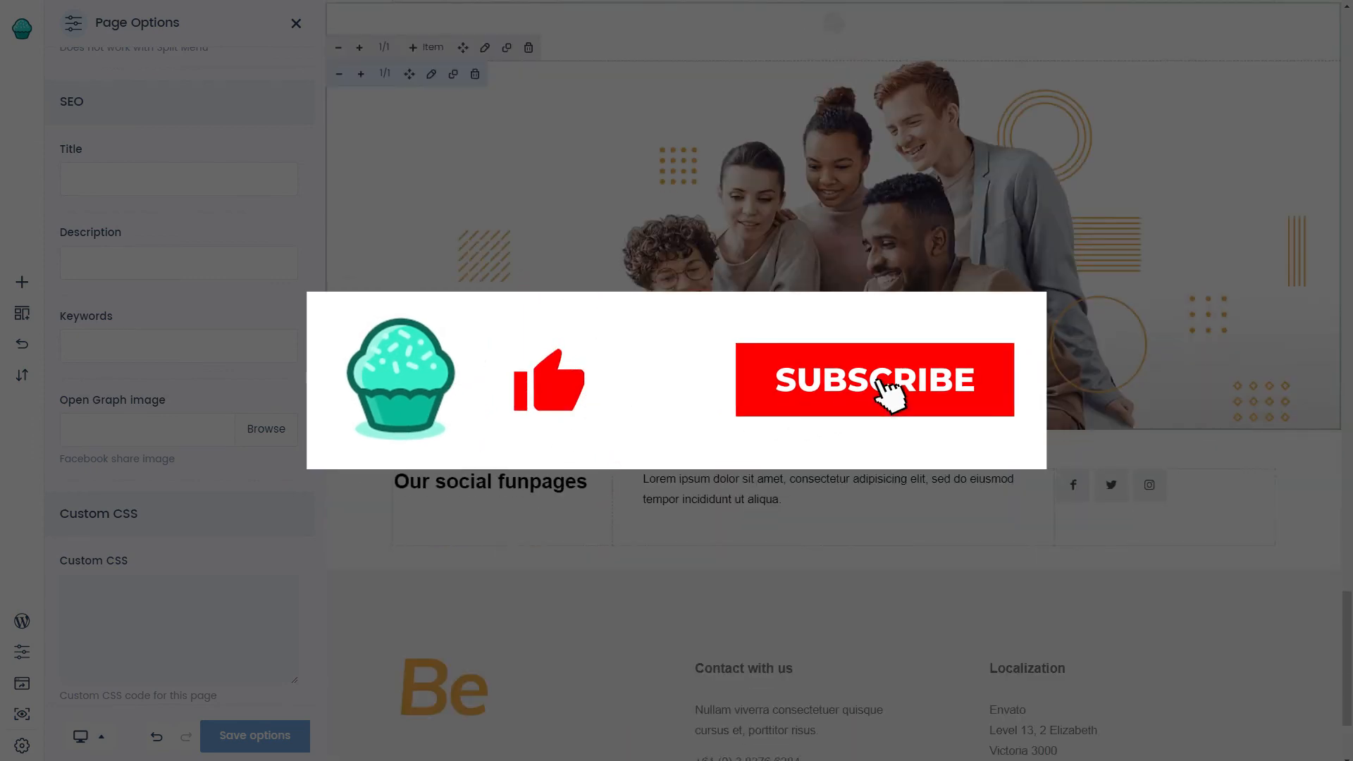
click(873, 379)
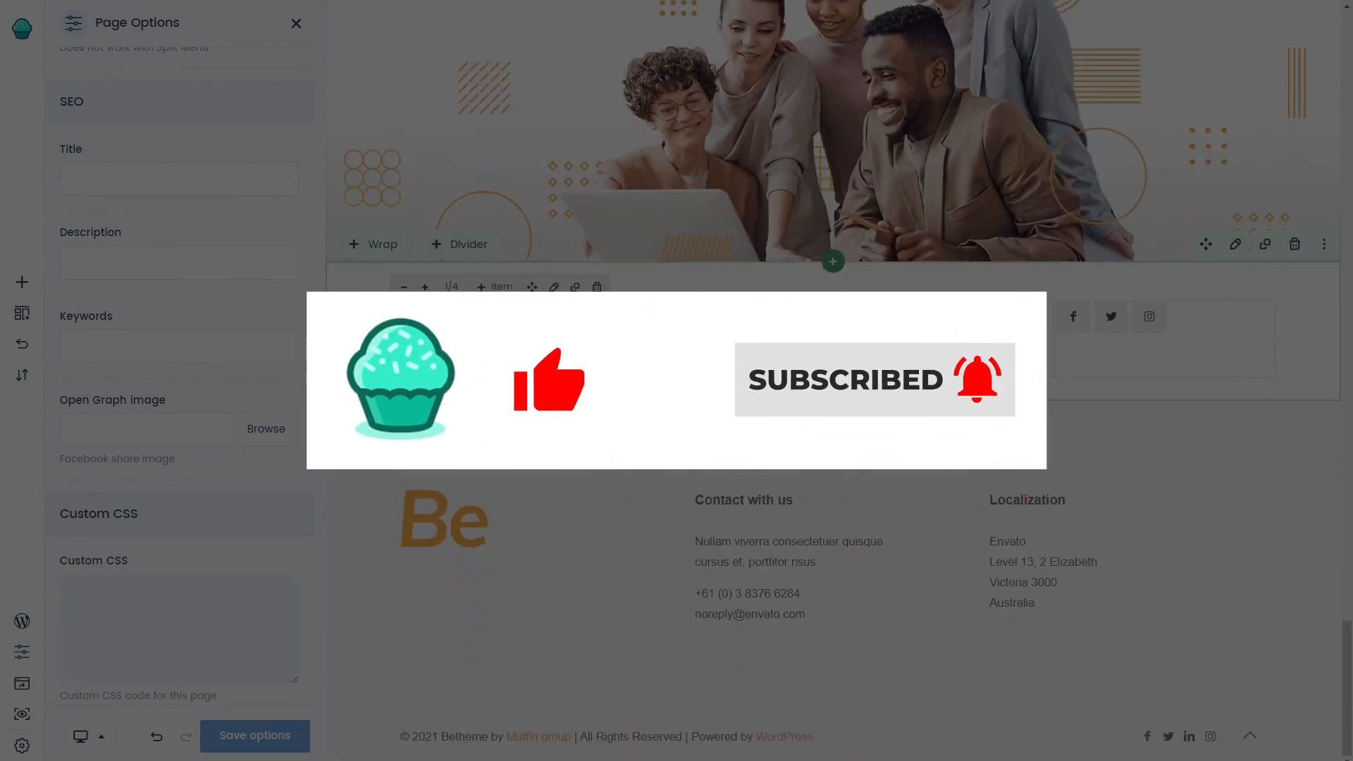